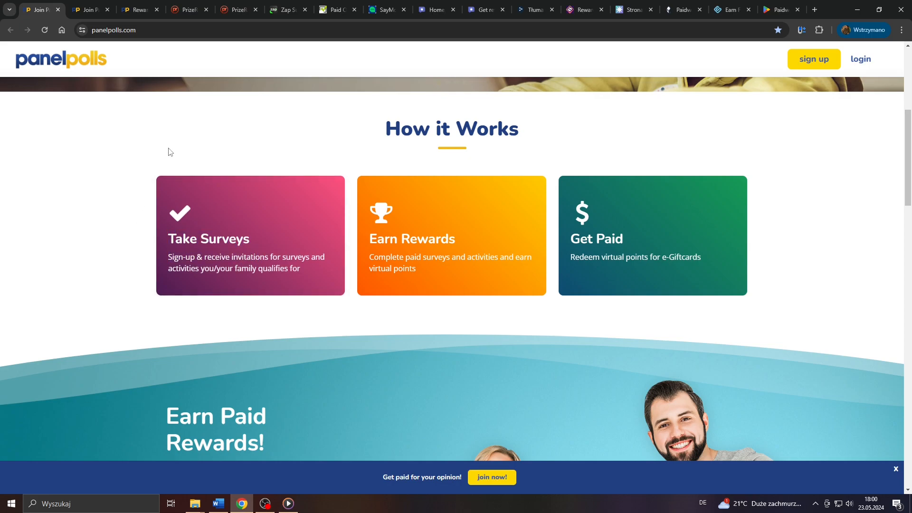
Step: Preview the Zap Surveys and Triaba tabs, then return to the PanelPolls homepage
{"action": "left_click", "coordinate": [285, 10]}
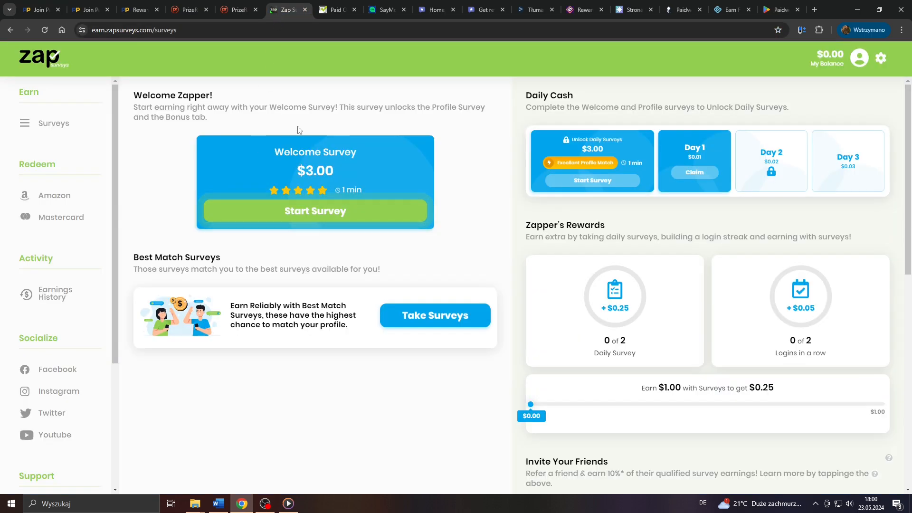
{"action": "left_click", "coordinate": [336, 10]}
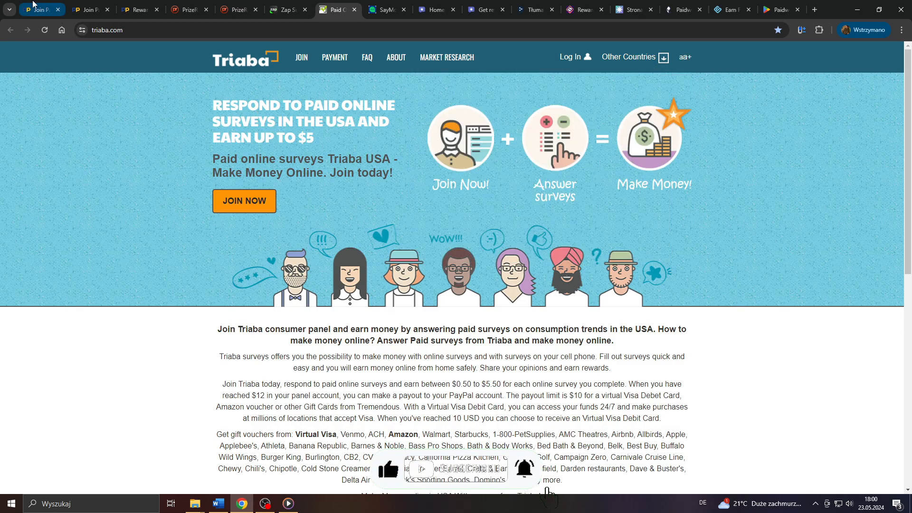
{"action": "left_click", "coordinate": [40, 10]}
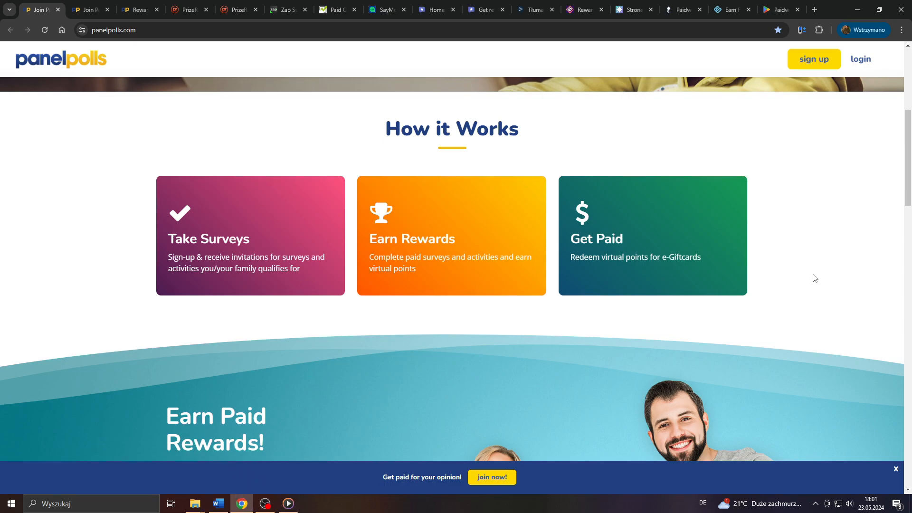
{"action": "mouse_move", "coordinate": [265, 218]}
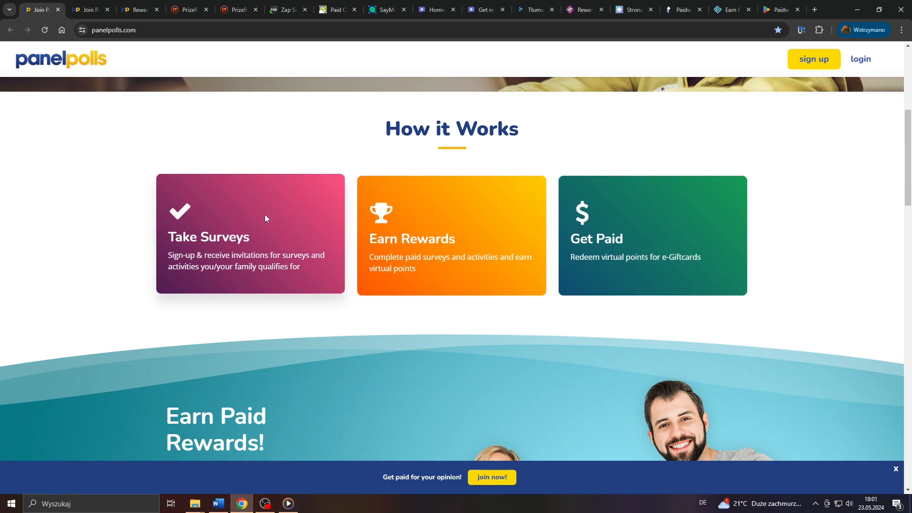
Step: Scroll through PanelPolls' Ways to Earn cards
{"action": "scroll", "scroll_direction": "down", "scroll_amount": 3}
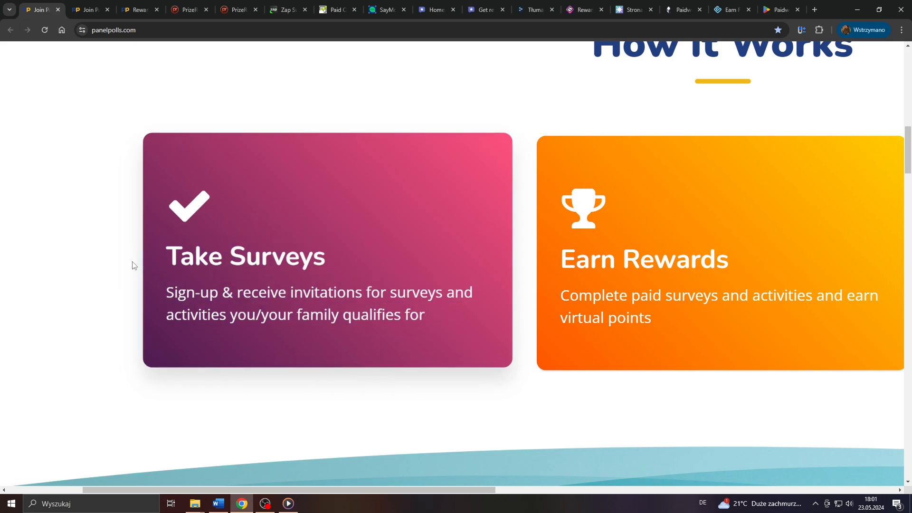
{"action": "scroll", "scroll_direction": "up", "scroll_amount": 3}
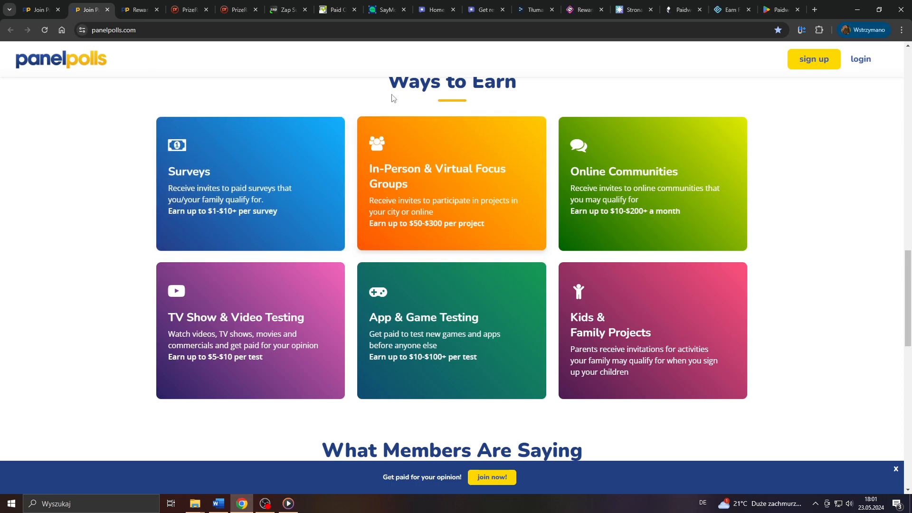
{"action": "scroll", "scroll_direction": "up", "scroll_amount": 3}
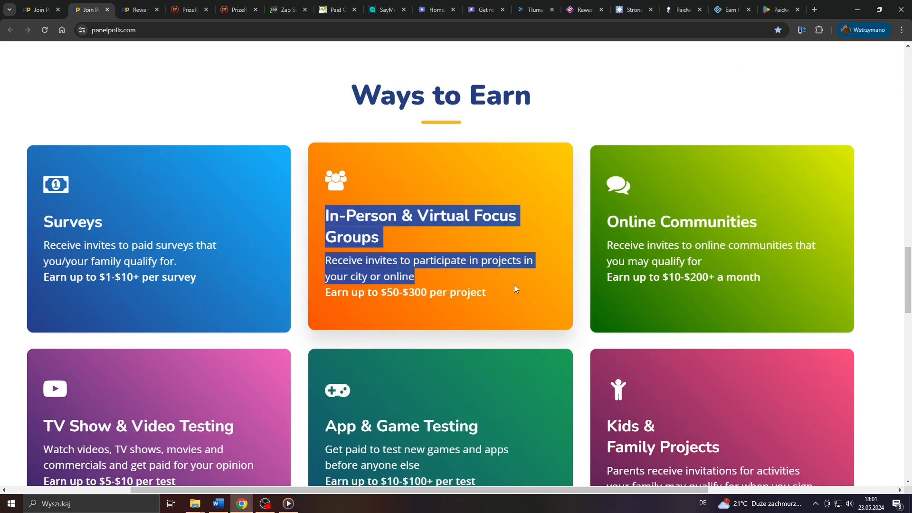
{"action": "scroll", "scroll_direction": "down", "scroll_amount": 3}
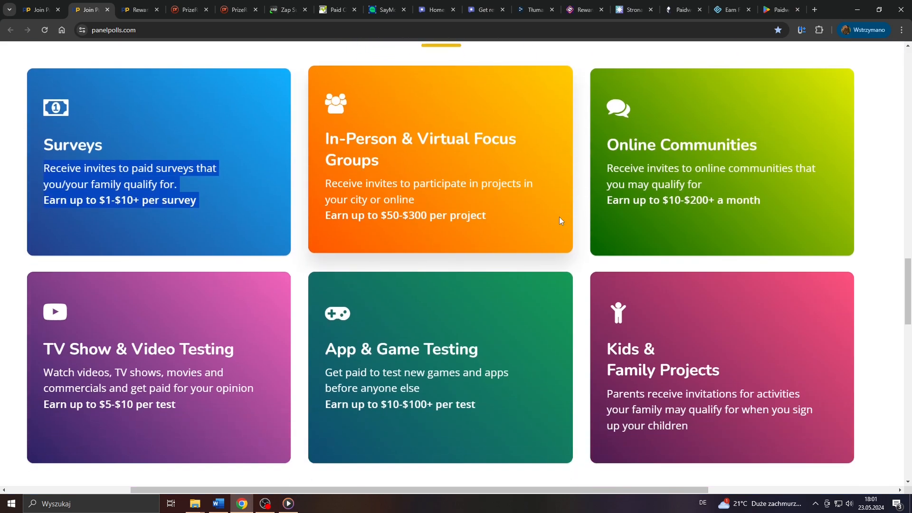
{"action": "scroll", "scroll_direction": "down", "scroll_amount": 3}
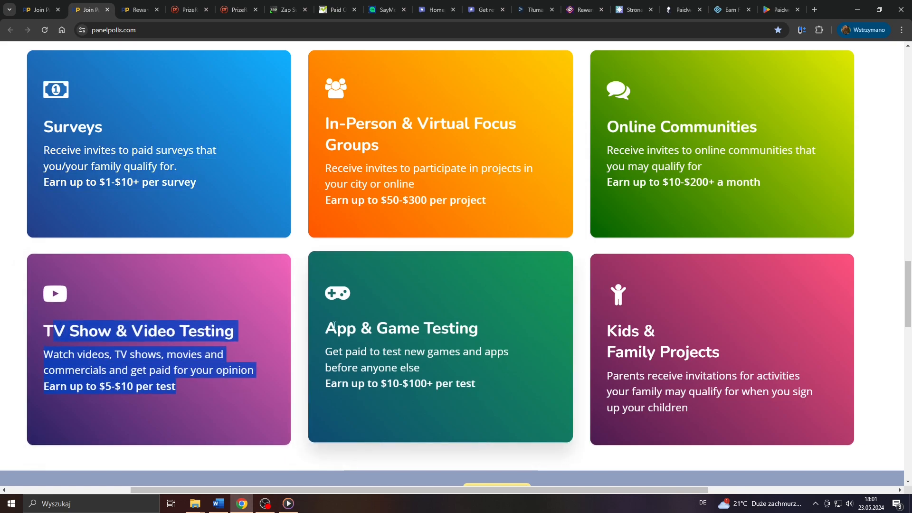
{"action": "scroll", "scroll_direction": "up", "scroll_amount": 3}
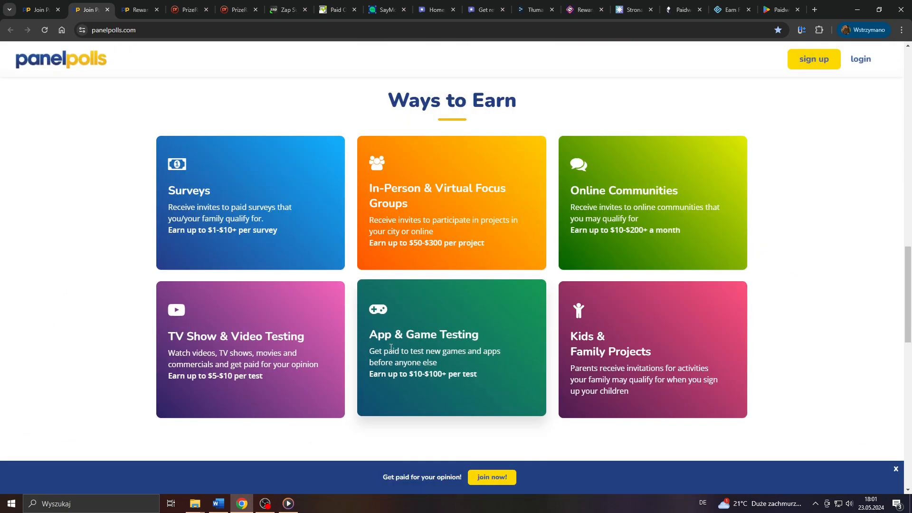
{"action": "mouse_move", "coordinate": [250, 249]}
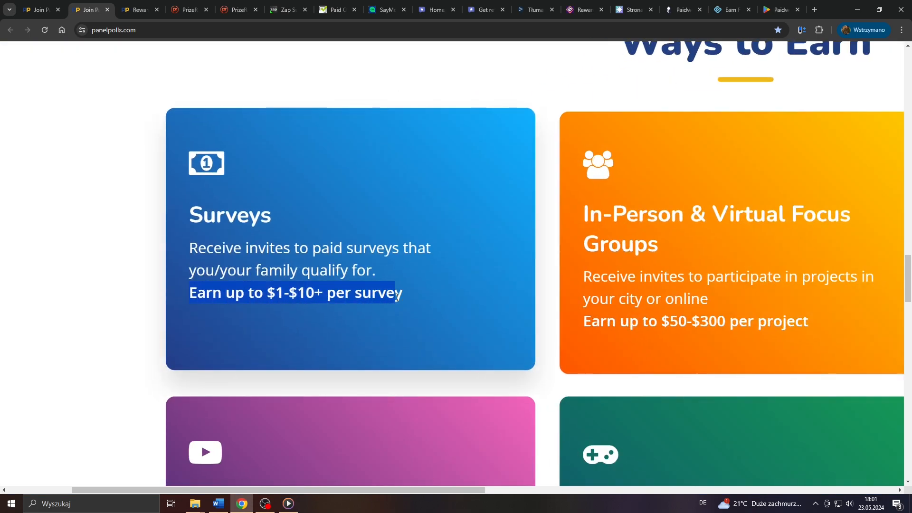
{"action": "scroll", "scroll_direction": "up", "scroll_amount": 3}
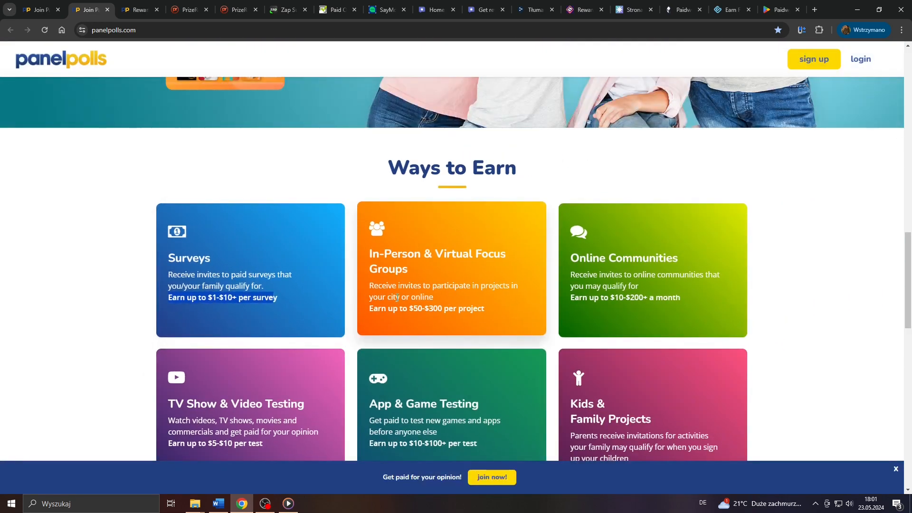
{"action": "scroll", "scroll_direction": "down", "scroll_amount": 3}
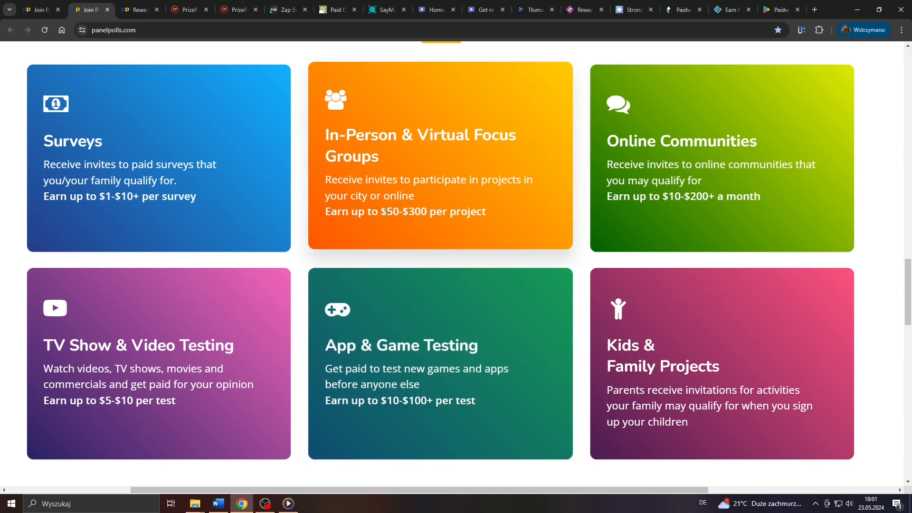
{"action": "scroll", "scroll_direction": "up", "scroll_amount": 3}
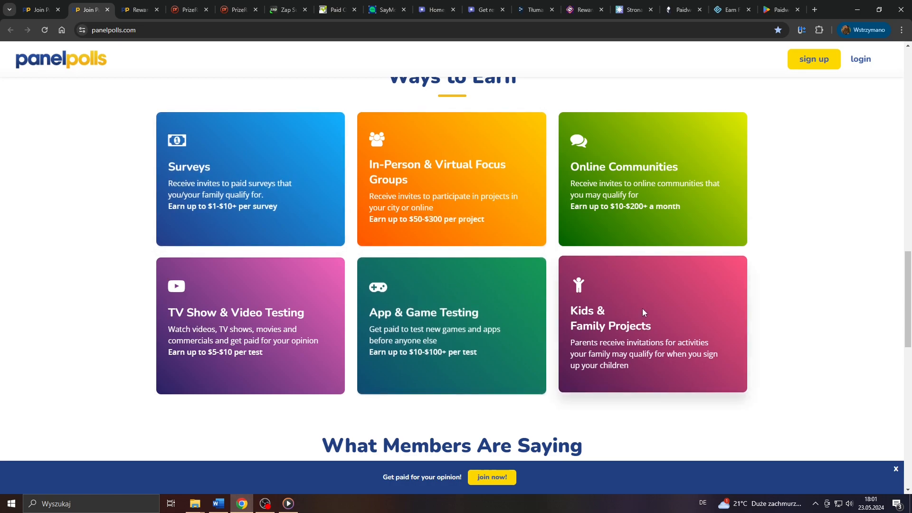
{"action": "mouse_move", "coordinate": [411, 326]}
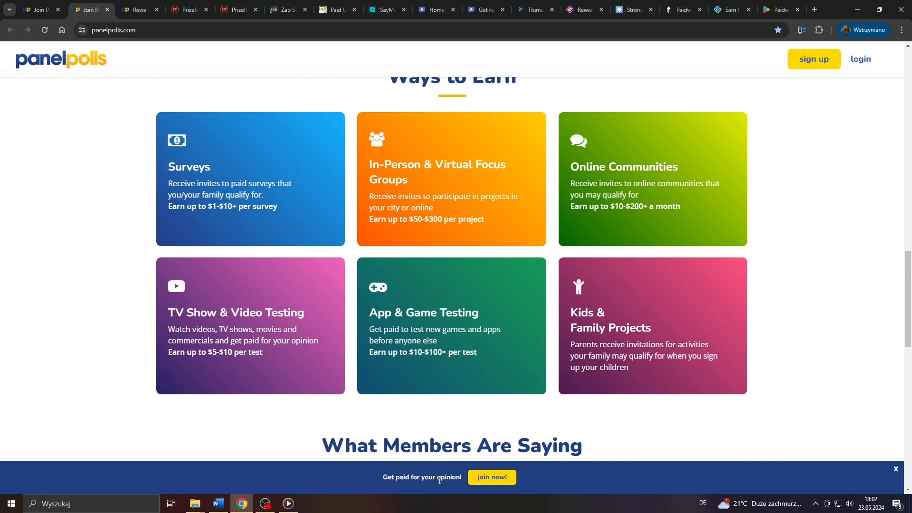
{"action": "scroll", "scroll_direction": "down", "scroll_amount": 3}
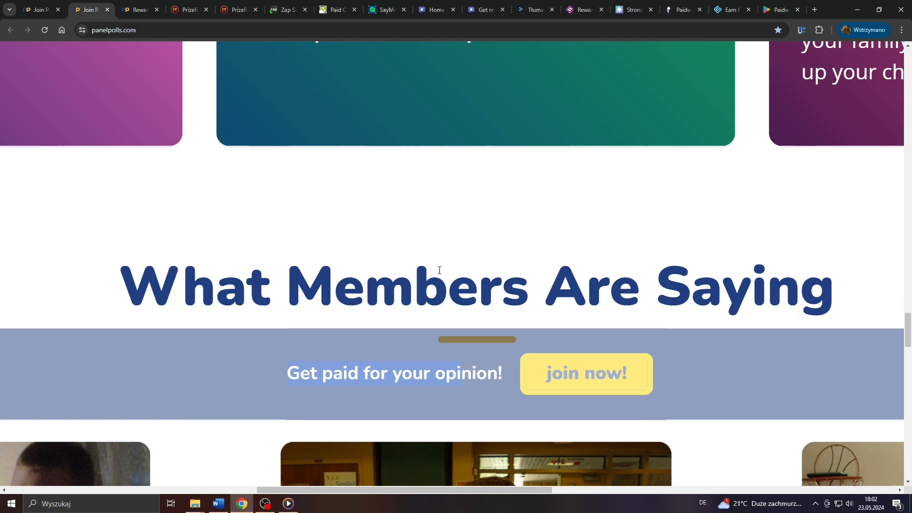
{"action": "scroll", "scroll_direction": "up", "scroll_amount": 3}
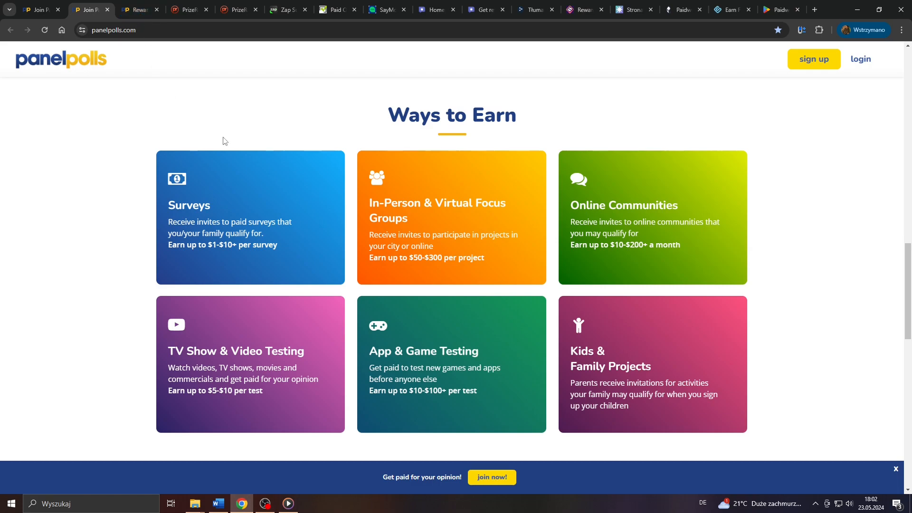
{"action": "mouse_move", "coordinate": [381, 266]}
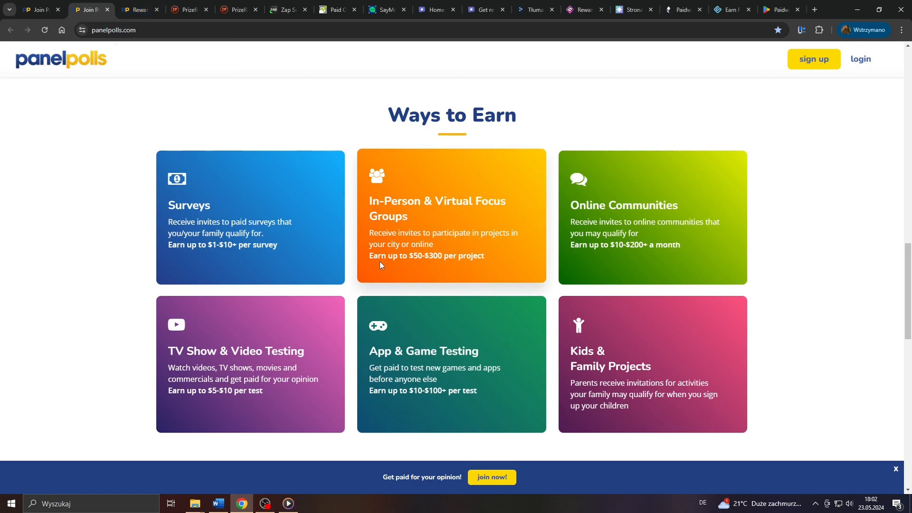
Step: View PanelPolls' rewards page on redeeming points, then move on to PrizeRebel
{"action": "left_click", "coordinate": [140, 10]}
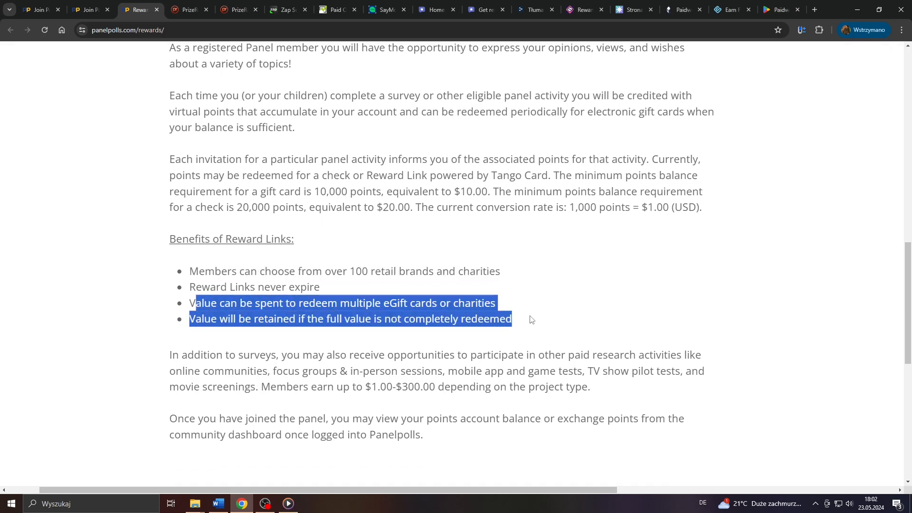
{"action": "scroll", "scroll_direction": "up", "scroll_amount": 3}
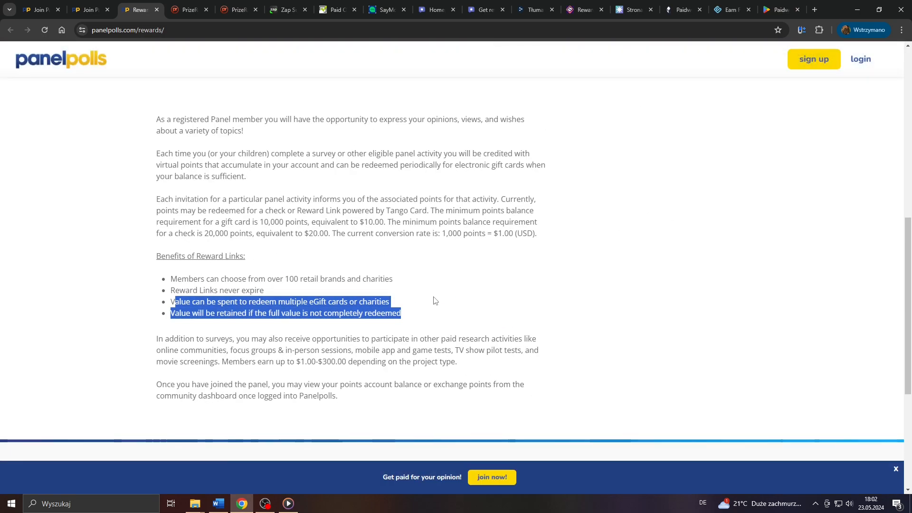
{"action": "left_click", "coordinate": [41, 10]}
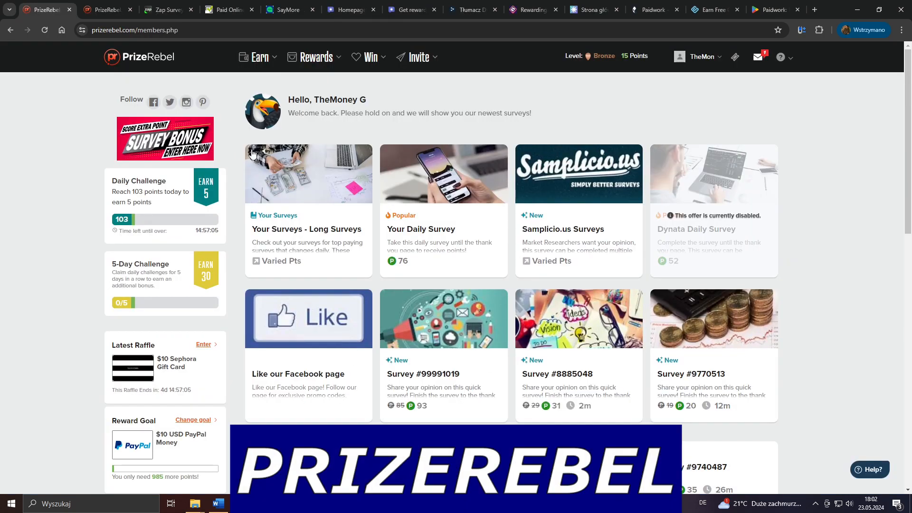
{"action": "left_click", "coordinate": [260, 57]}
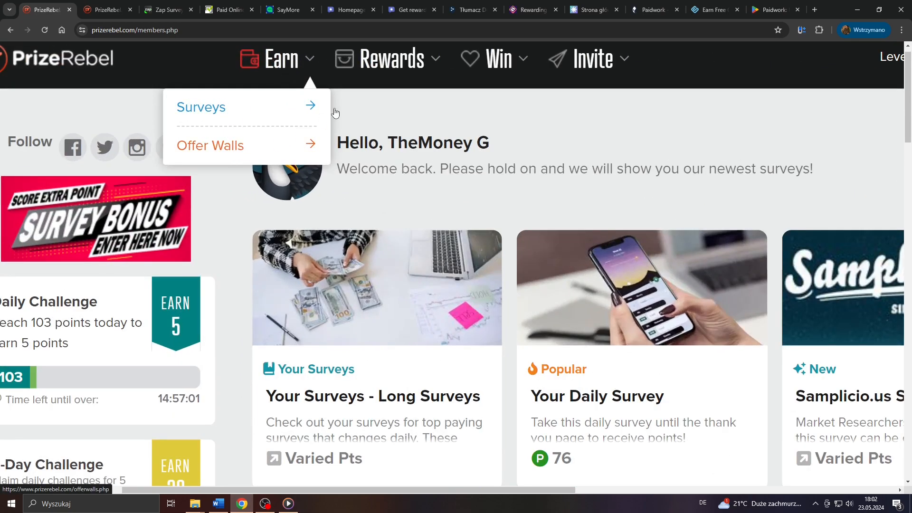
{"action": "mouse_move", "coordinate": [261, 115]}
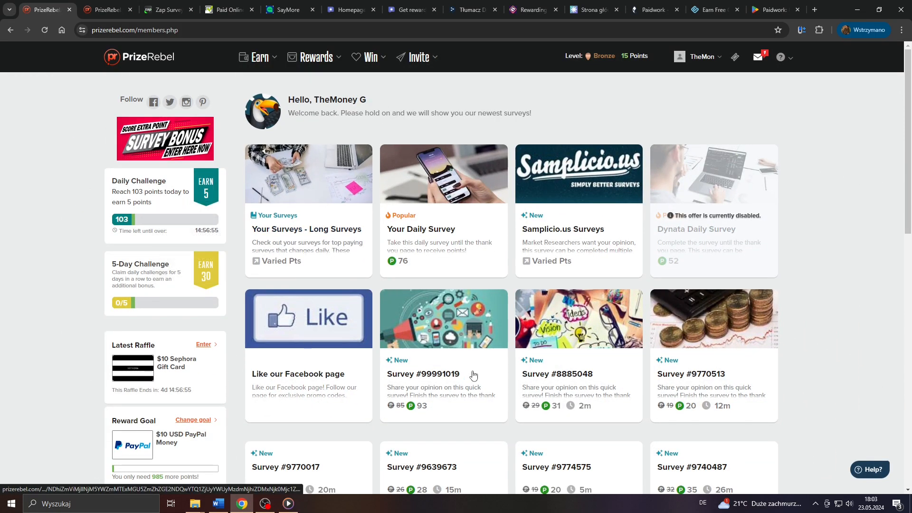
{"action": "left_click", "coordinate": [259, 57]}
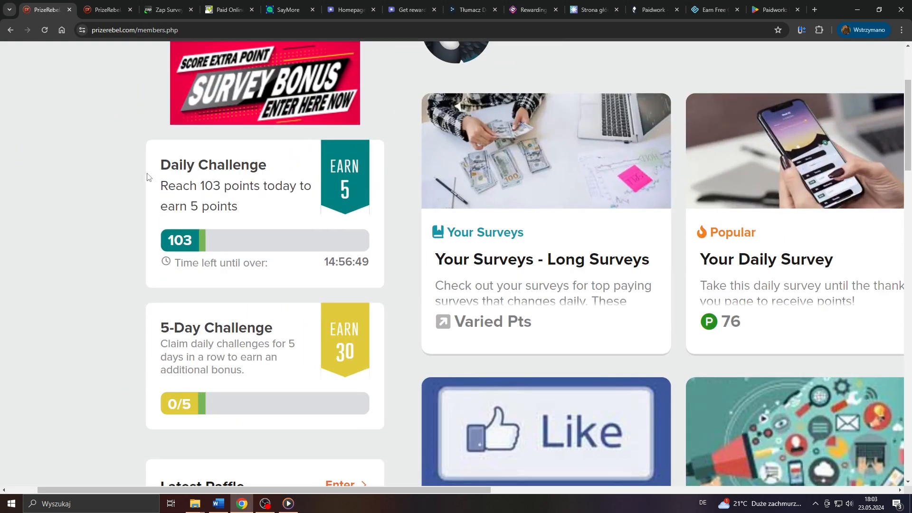
{"action": "left_click", "coordinate": [108, 10]}
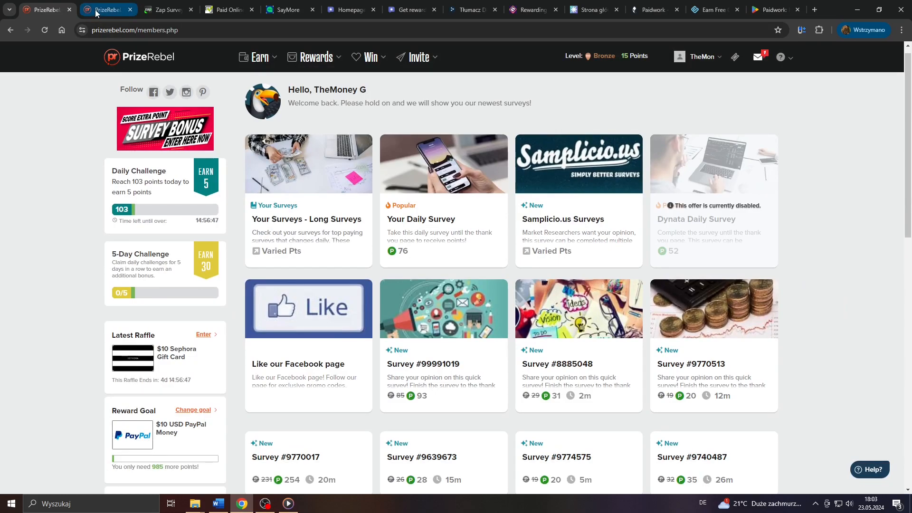
Step: List PrizeRebel's Gift Cards rewards, such as PayPal, Amazon, Zalando and TK Maxx, with point costs
{"action": "left_click", "coordinate": [313, 56]}
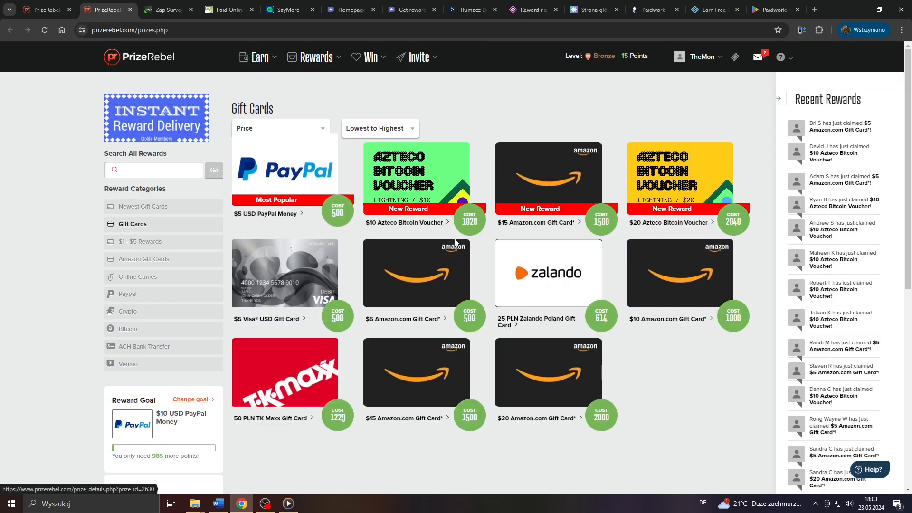
{"action": "scroll", "scroll_direction": "down", "scroll_amount": 3}
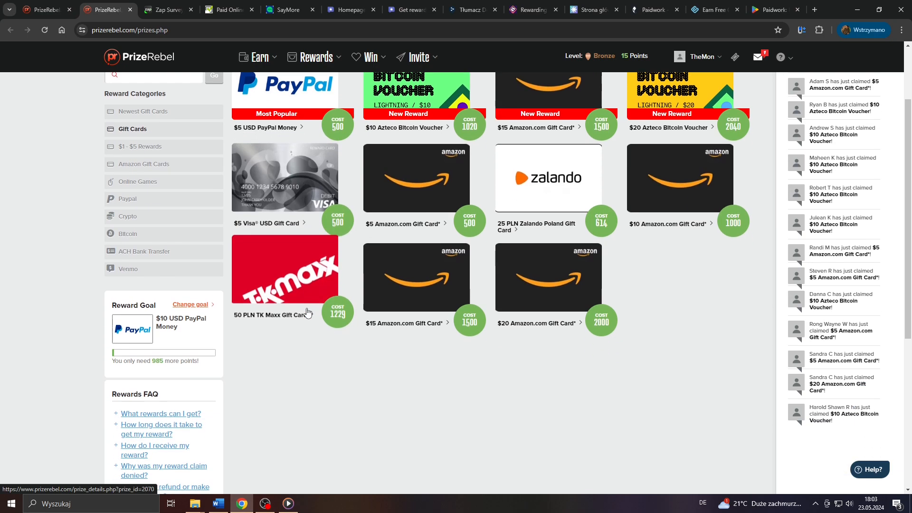
{"action": "scroll", "scroll_direction": "up", "scroll_amount": 3}
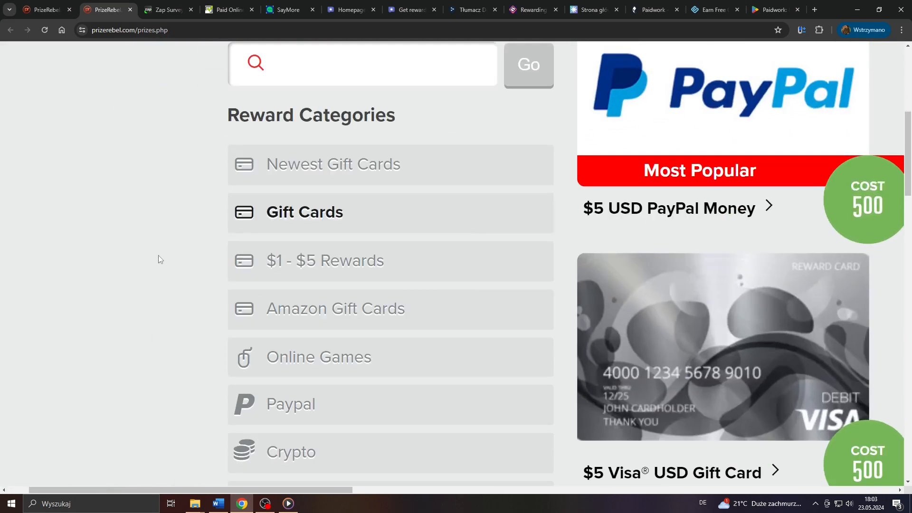
{"action": "scroll", "scroll_direction": "down", "scroll_amount": 3}
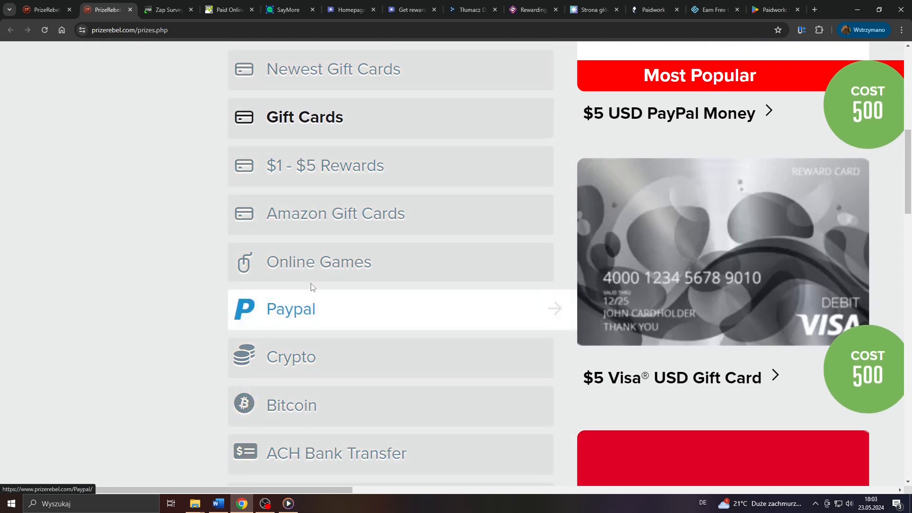
{"action": "mouse_move", "coordinate": [319, 117]}
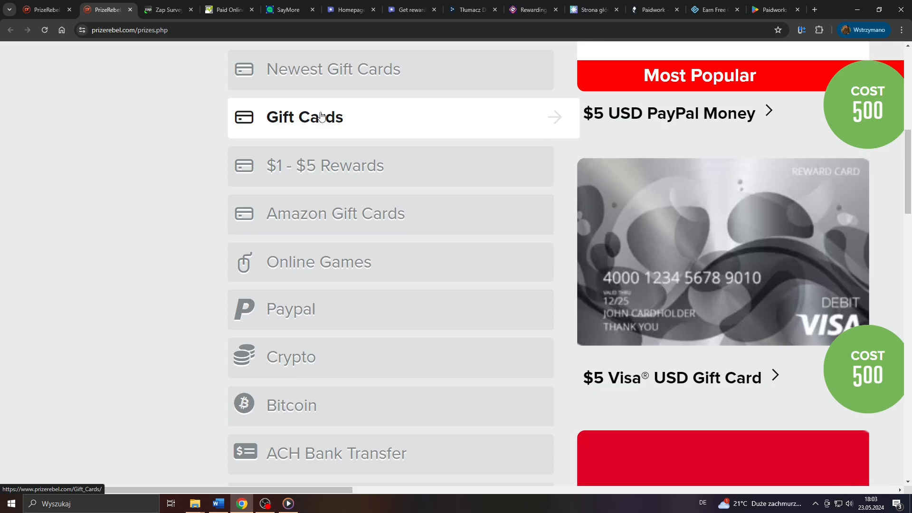
{"action": "left_click", "coordinate": [304, 117]}
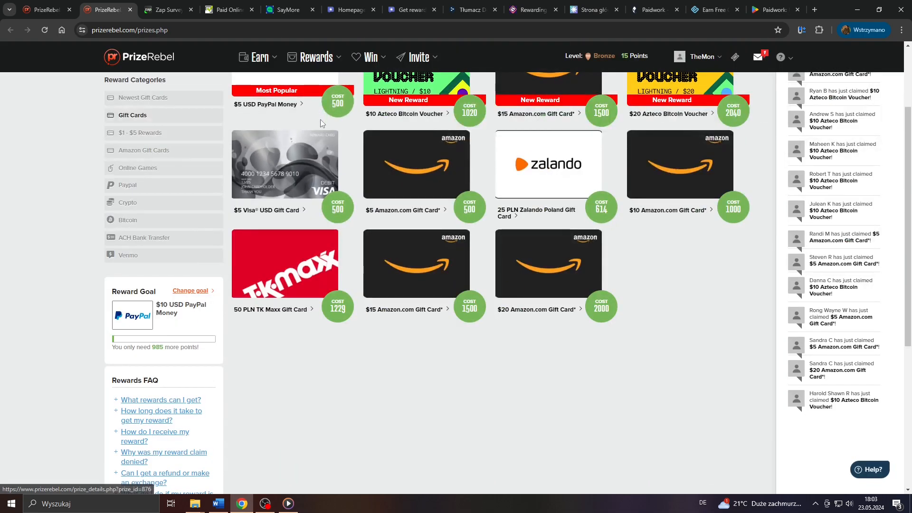
{"action": "scroll", "scroll_direction": "up", "scroll_amount": 3}
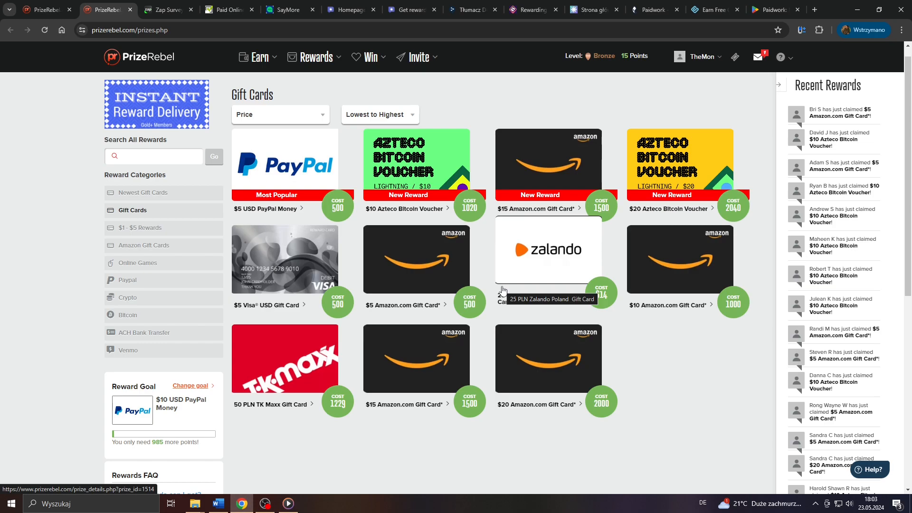
{"action": "mouse_move", "coordinate": [609, 302]}
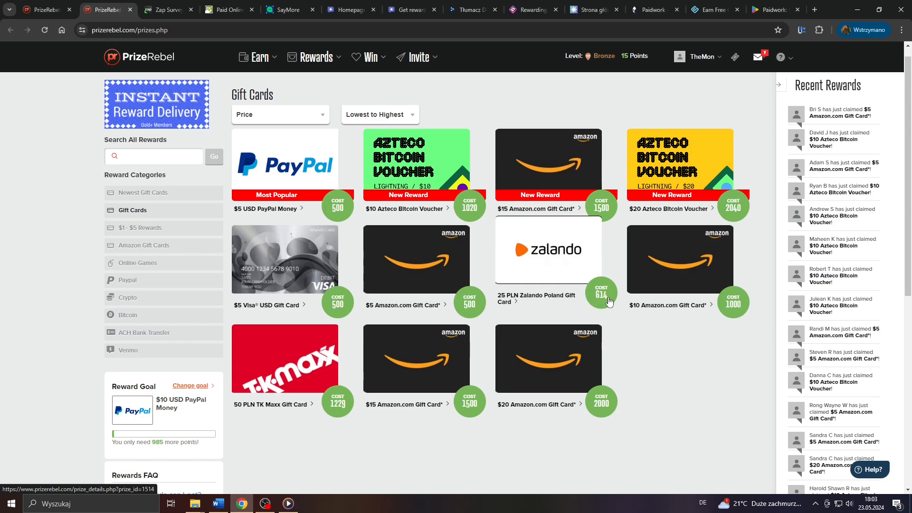
{"action": "mouse_move", "coordinate": [565, 314]}
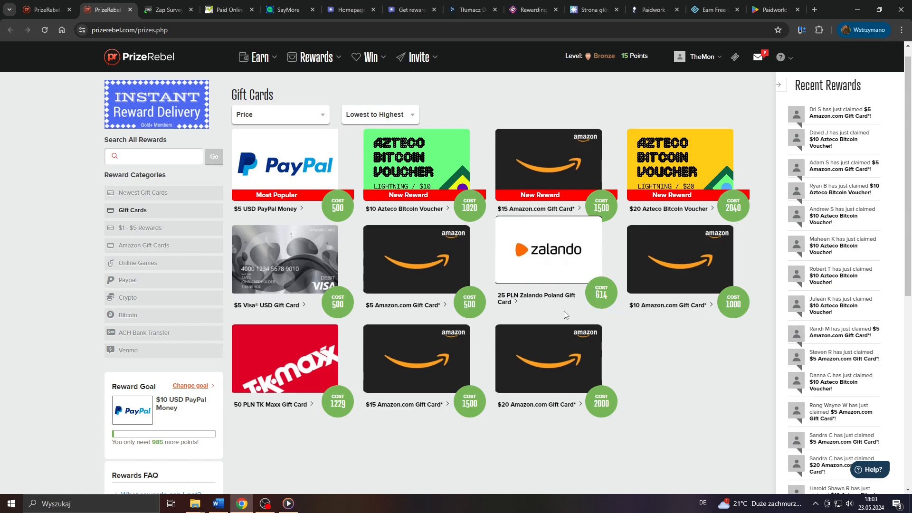
{"action": "mouse_move", "coordinate": [414, 271]}
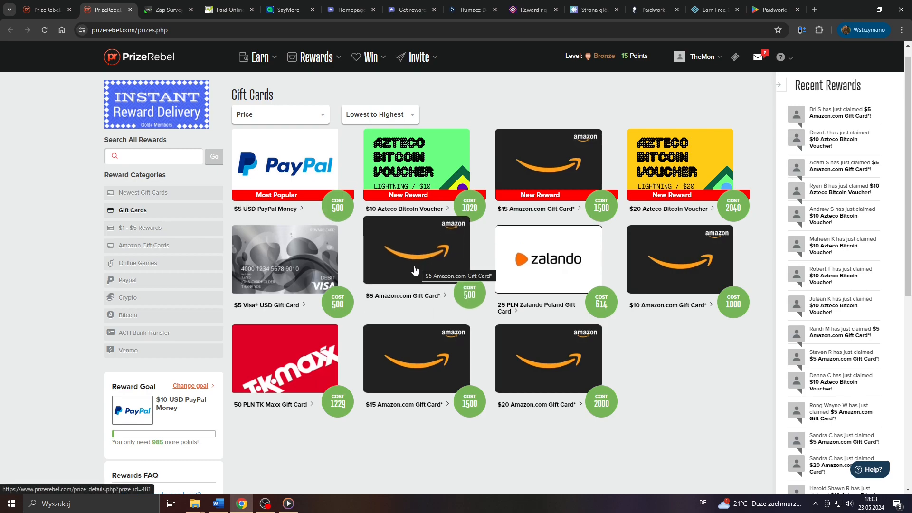
{"action": "left_click", "coordinate": [163, 10]}
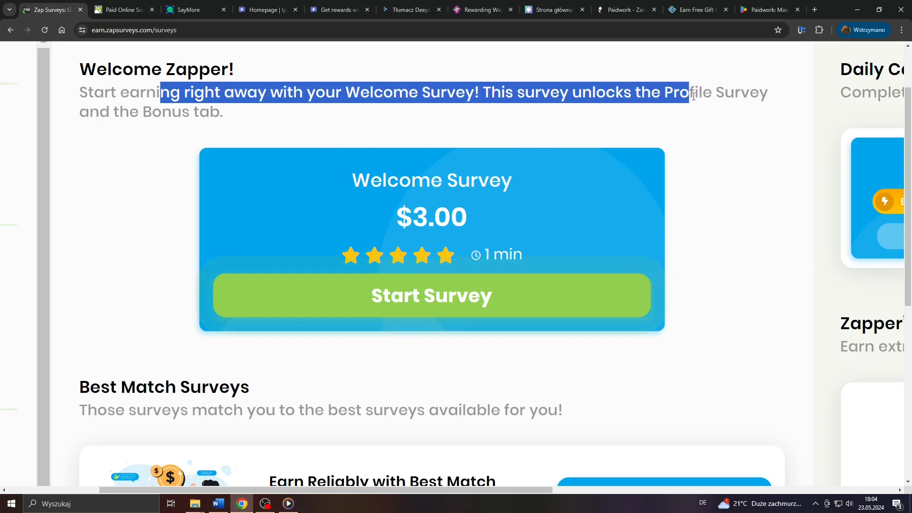
Step: Highlight the $3.00 Welcome Survey title on the Zap Surveys dashboard
{"action": "double_click", "coordinate": [432, 180]}
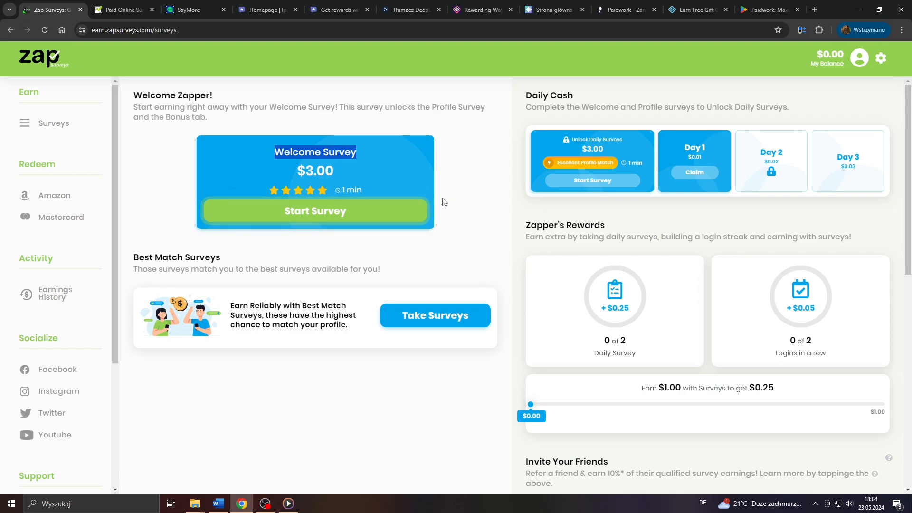
{"action": "mouse_move", "coordinate": [813, 182]}
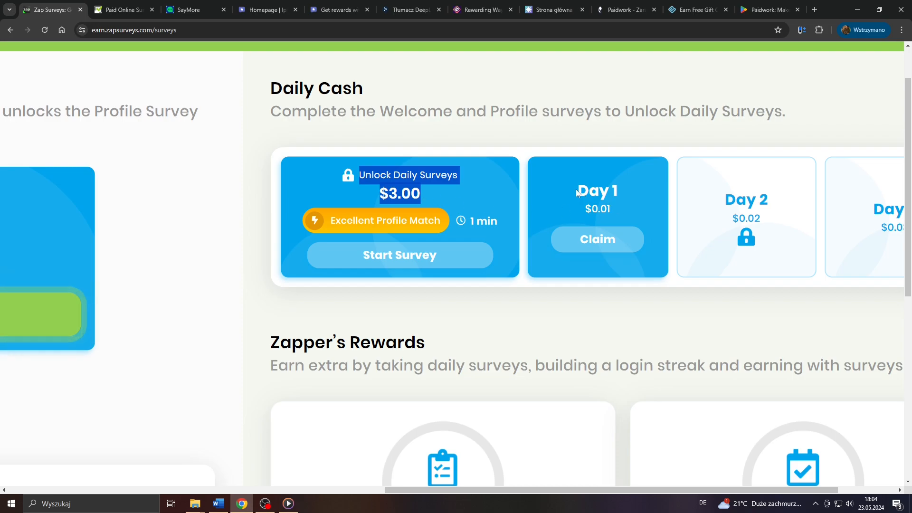
{"action": "mouse_move", "coordinate": [429, 189]}
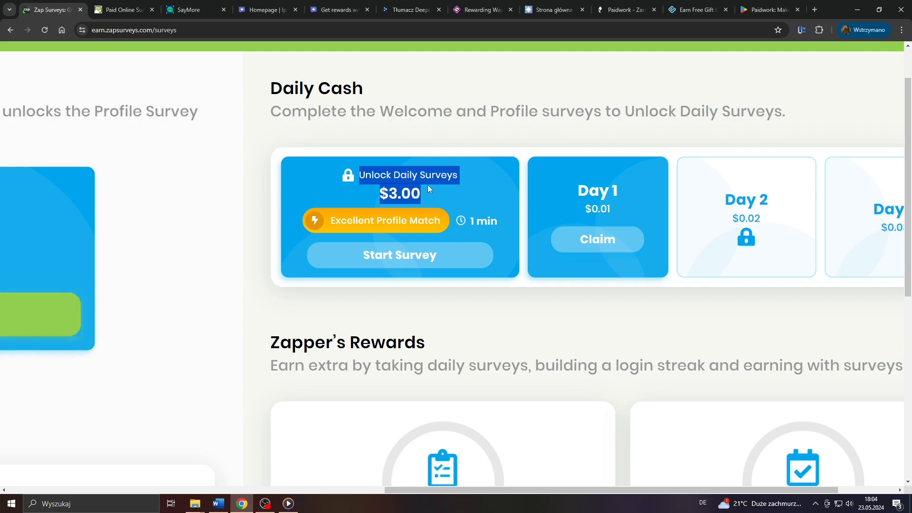
{"action": "scroll", "scroll_direction": "left", "scroll_amount": 3}
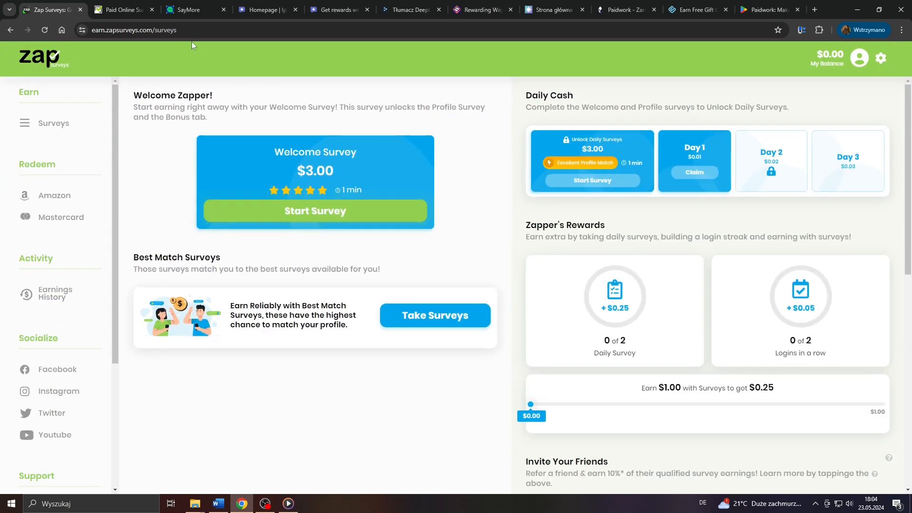
{"action": "mouse_move", "coordinate": [2, 220]}
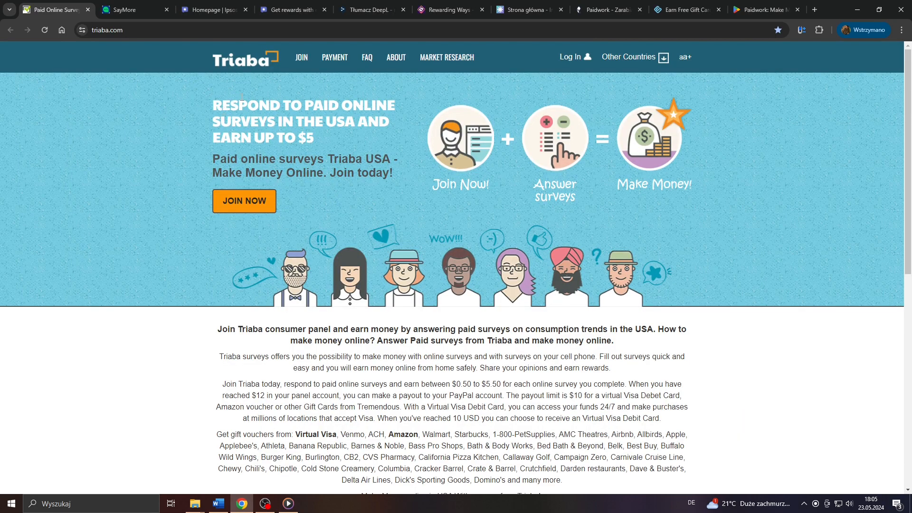
Step: Show SayMore's sign-up form in English and scroll down it
{"action": "left_click", "coordinate": [128, 10]}
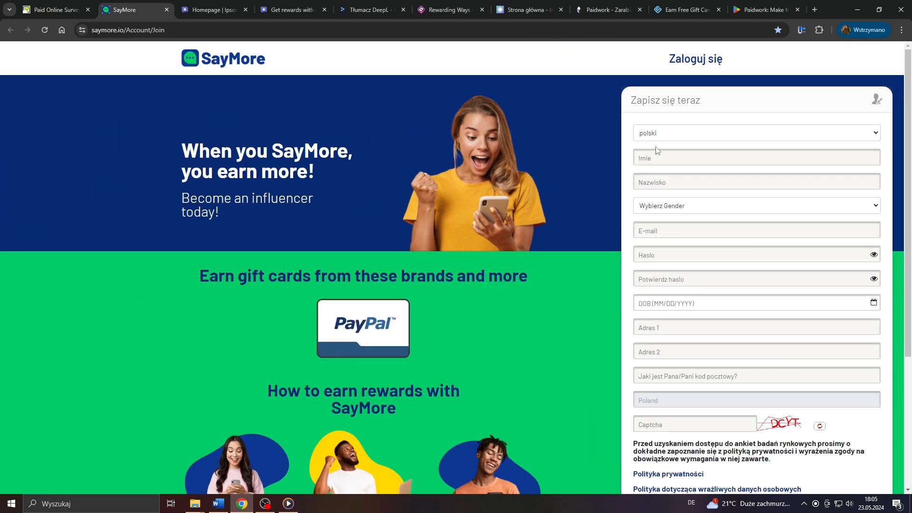
{"action": "left_click", "coordinate": [756, 132]}
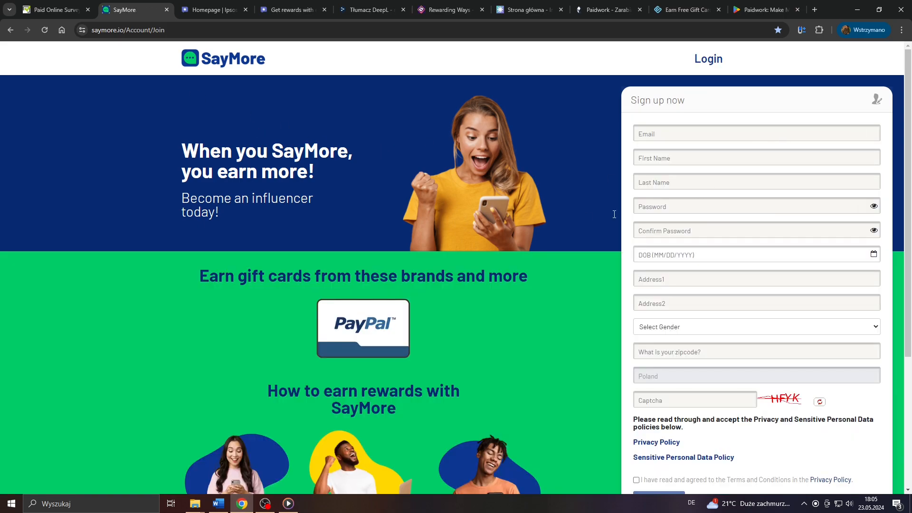
{"action": "scroll", "scroll_direction": "down", "scroll_amount": 3}
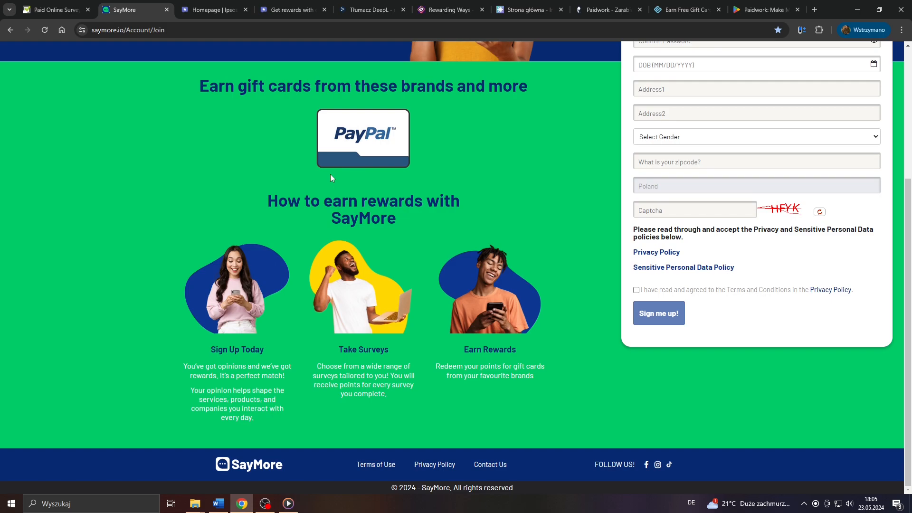
Step: Return to the Triaba homepage and scroll through it
{"action": "left_click", "coordinate": [53, 10]}
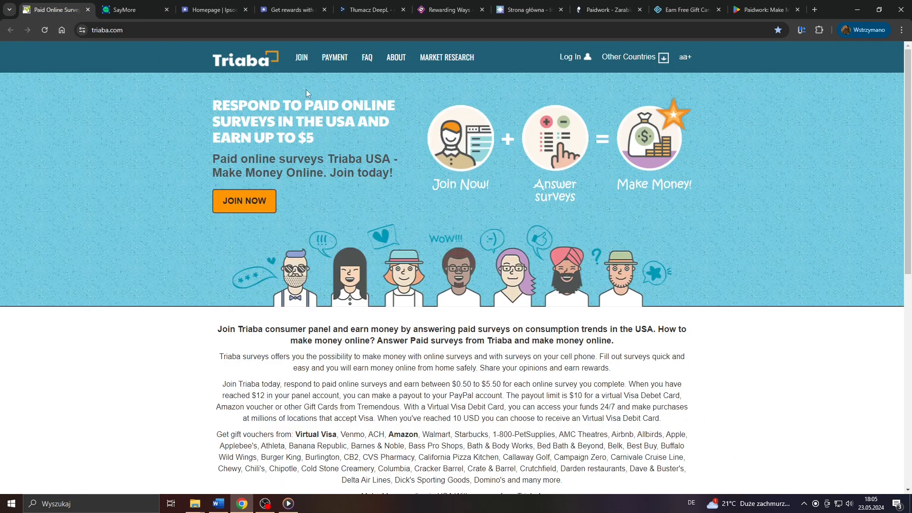
{"action": "left_click", "coordinate": [662, 57]}
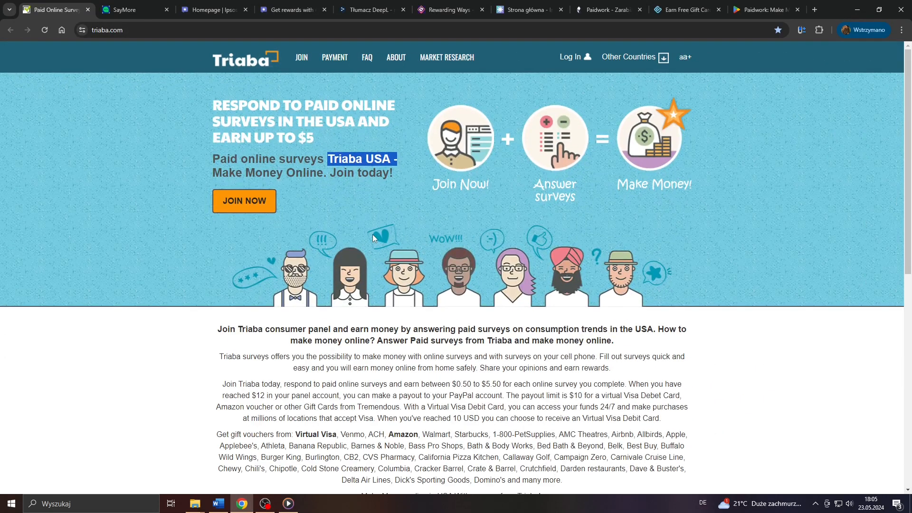
{"action": "scroll", "scroll_direction": "down", "scroll_amount": 3}
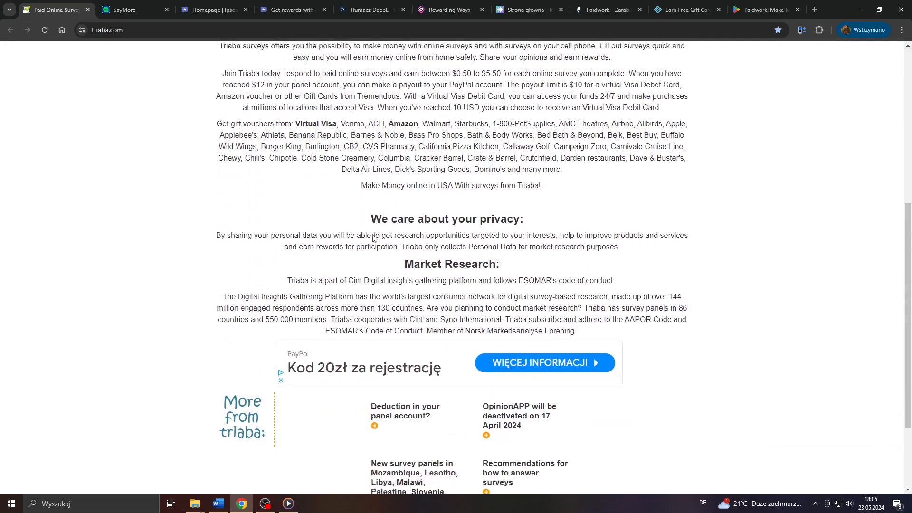
{"action": "scroll", "scroll_direction": "down", "scroll_amount": 3}
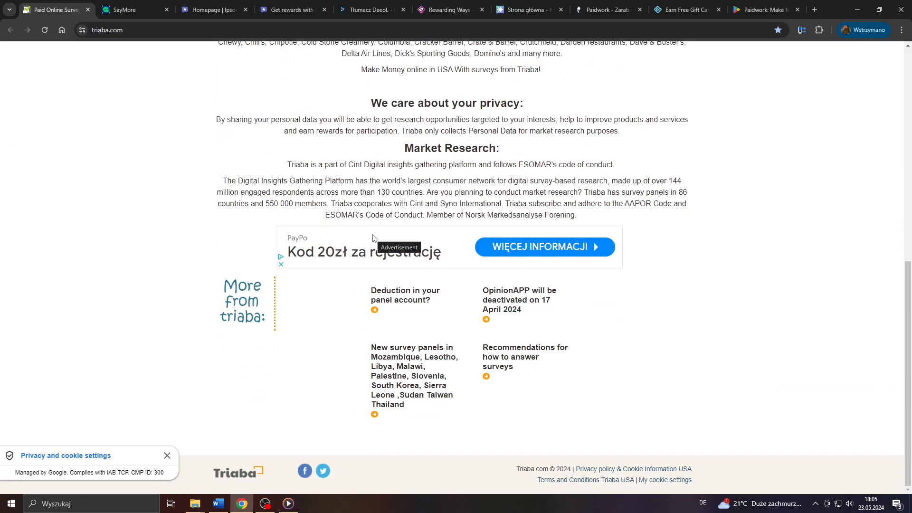
{"action": "scroll", "scroll_direction": "up", "scroll_amount": 3}
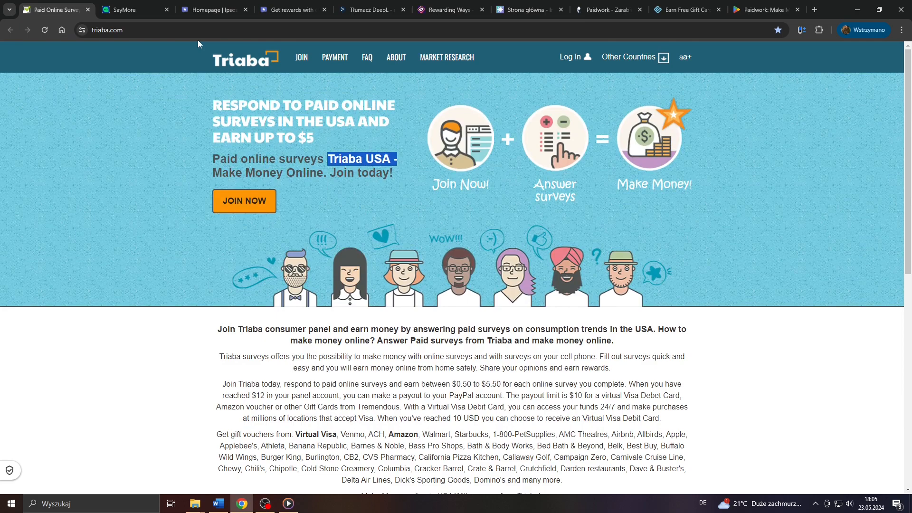
Step: Revisit the SayMore sign-up page, then go back to Triaba
{"action": "left_click", "coordinate": [122, 10]}
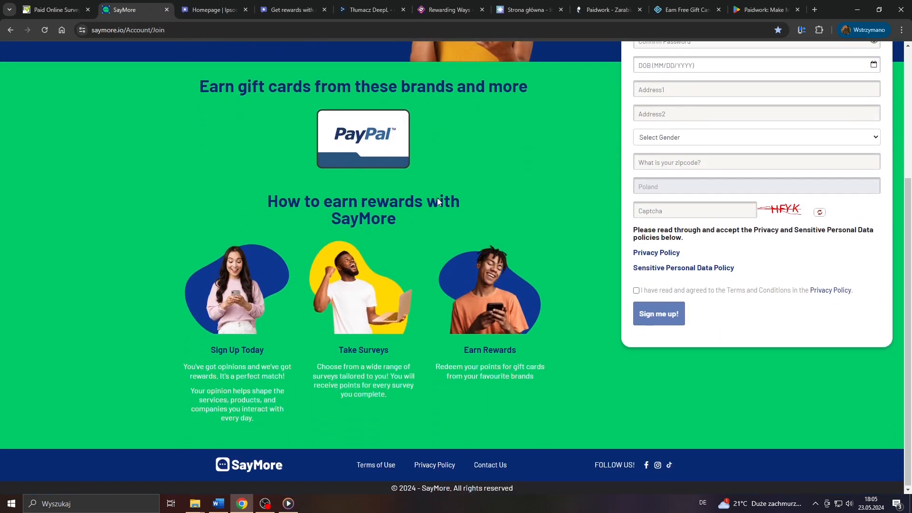
{"action": "scroll", "scroll_direction": "up", "scroll_amount": 3}
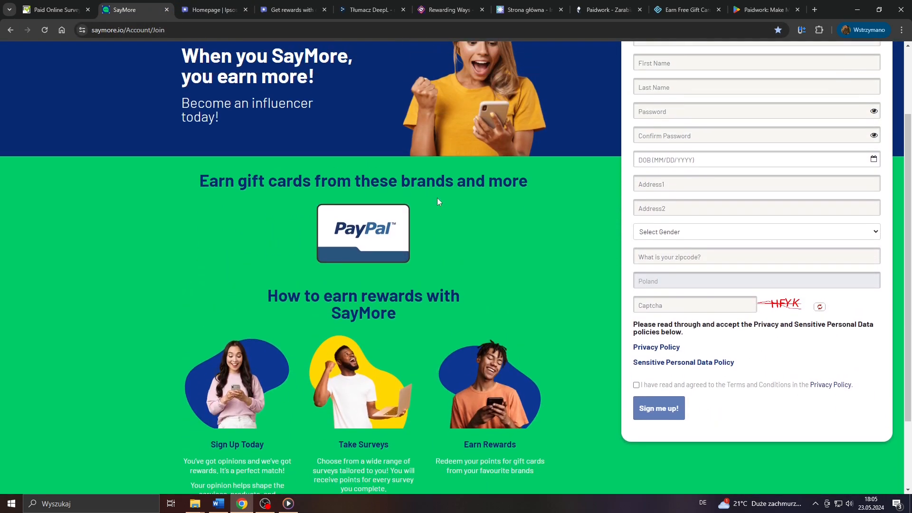
{"action": "scroll", "scroll_direction": "up", "scroll_amount": 3}
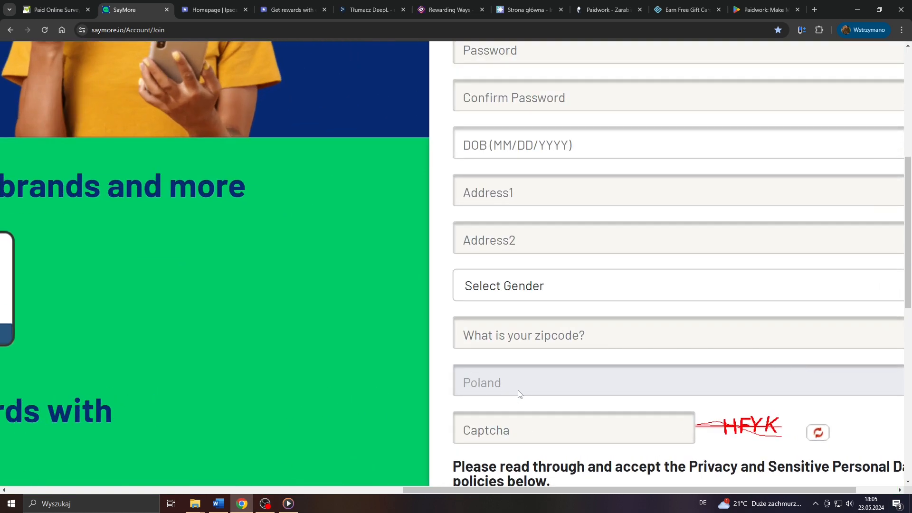
{"action": "scroll", "scroll_direction": "up", "scroll_amount": 3}
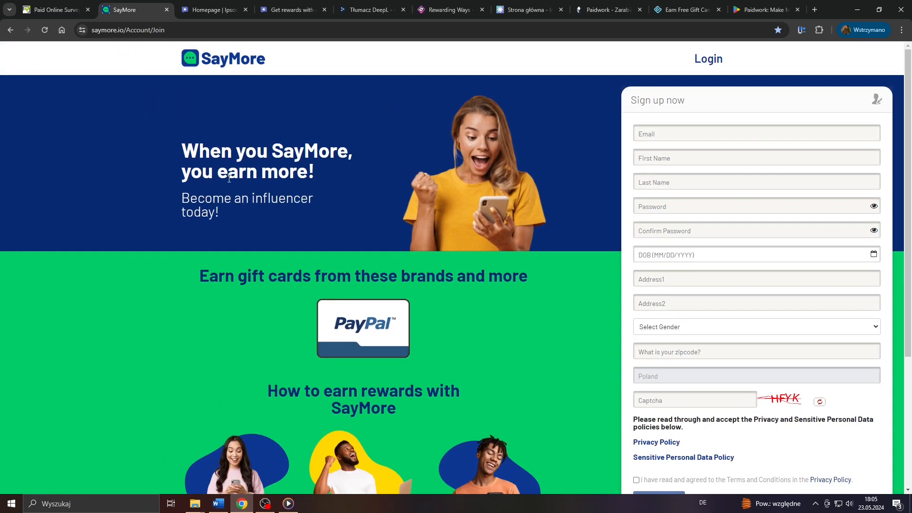
{"action": "double_click", "coordinate": [202, 150]}
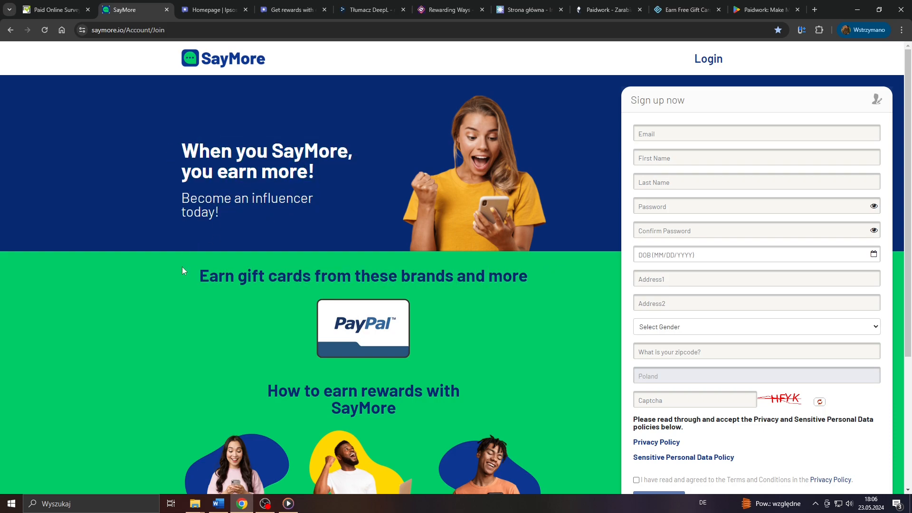
{"action": "left_click", "coordinate": [52, 10]}
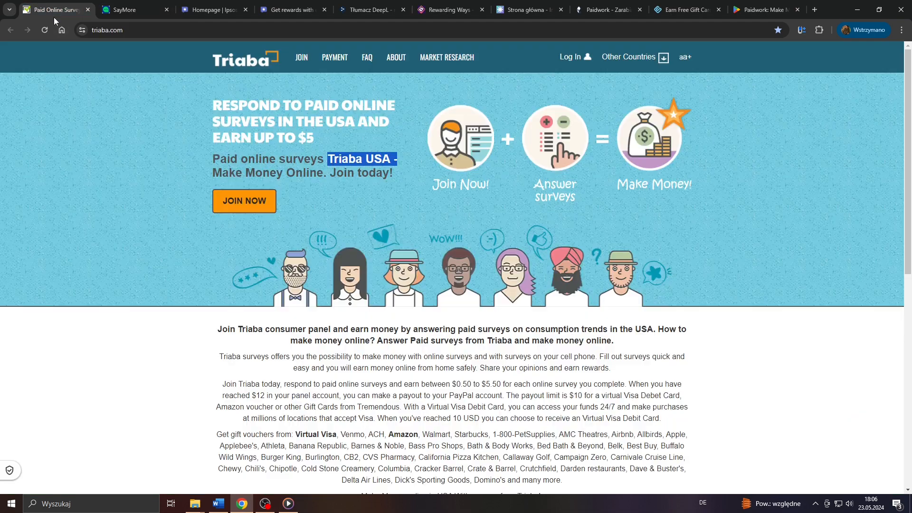
{"action": "mouse_move", "coordinate": [468, 192]}
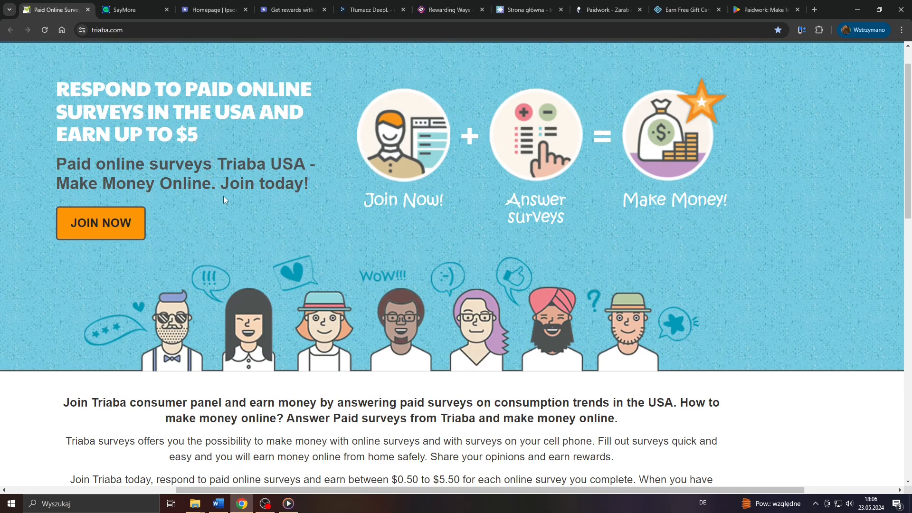
{"action": "mouse_move", "coordinate": [373, 202]}
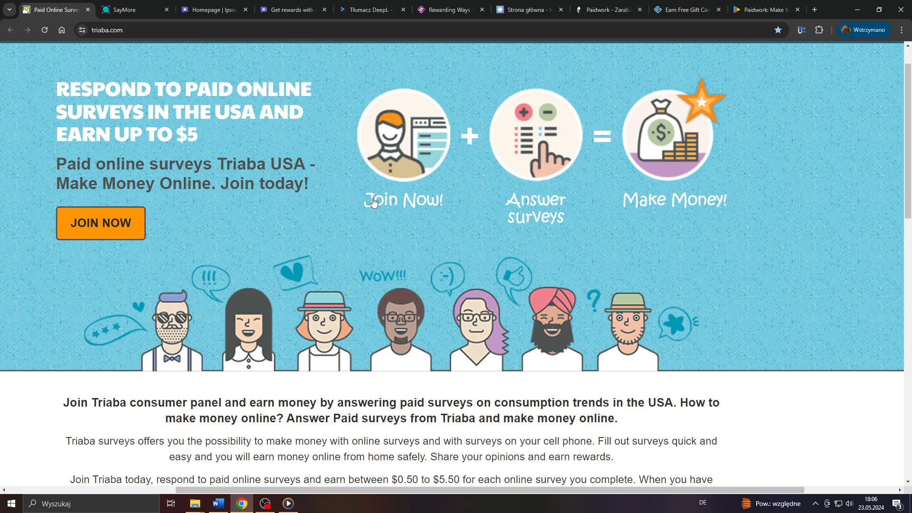
Step: Browse Triaba's Other Countries panel list and homepage details, then close the Triaba tab
{"action": "left_click", "coordinate": [626, 57]}
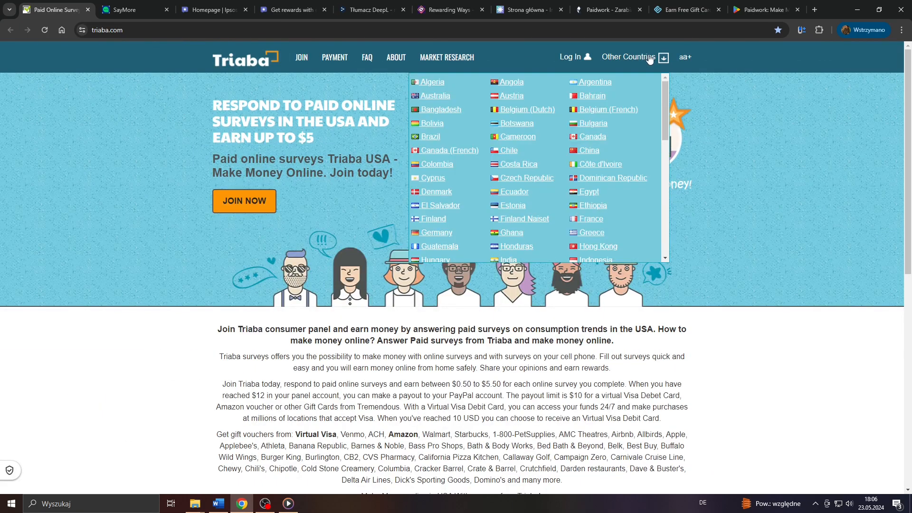
{"action": "scroll", "scroll_direction": "down", "scroll_amount": 3}
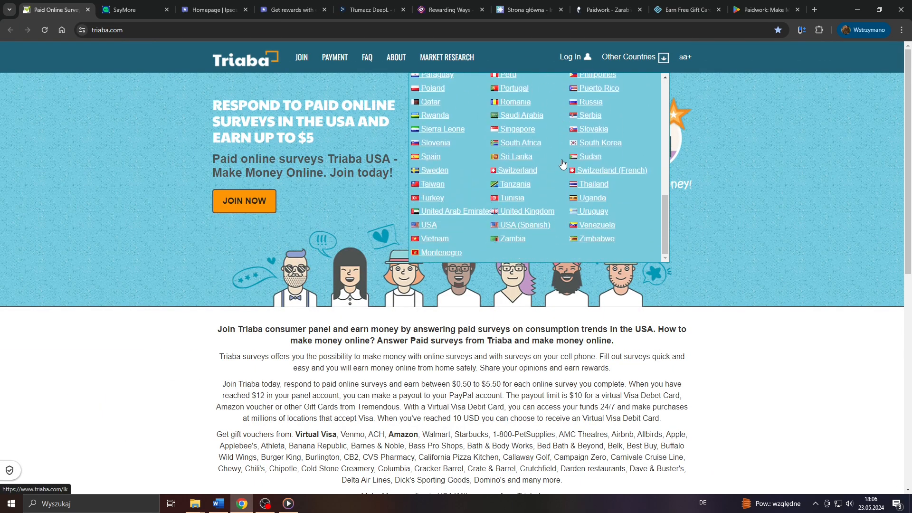
{"action": "scroll", "scroll_direction": "up", "scroll_amount": 3}
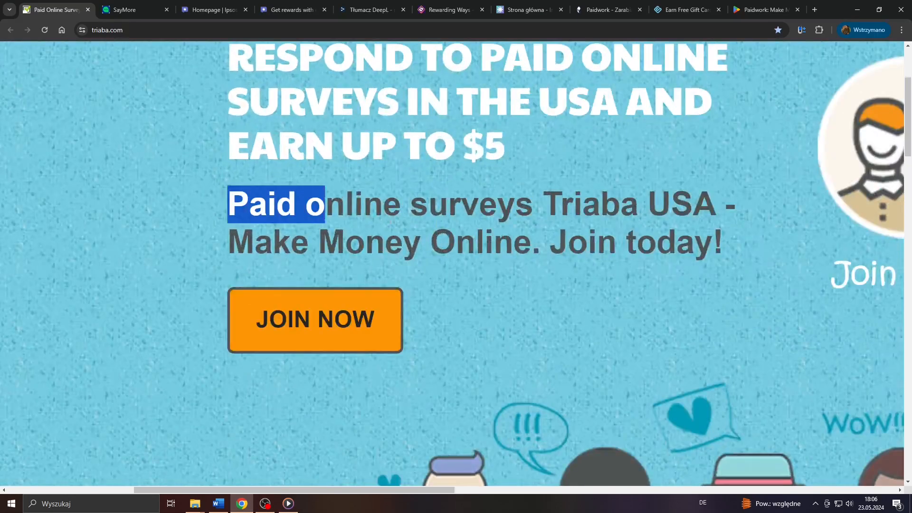
{"action": "scroll", "scroll_direction": "up", "scroll_amount": 3}
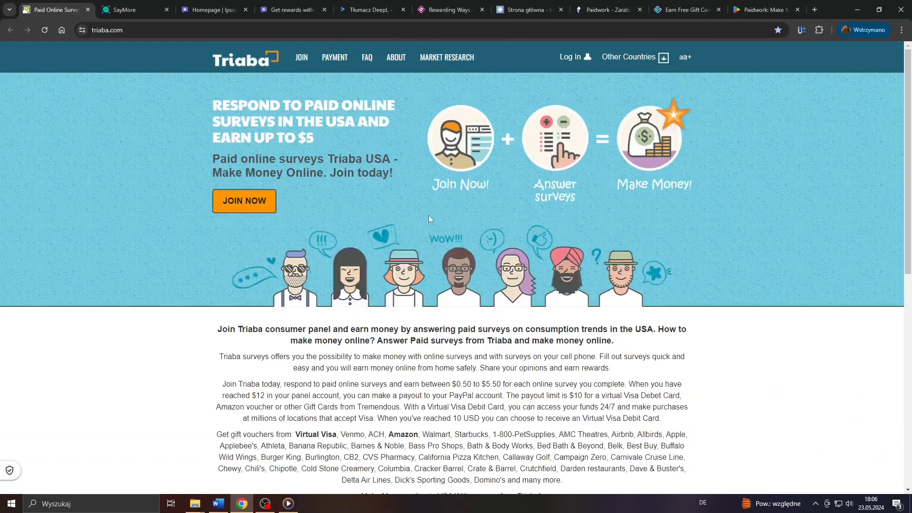
{"action": "scroll", "scroll_direction": "down", "scroll_amount": 3}
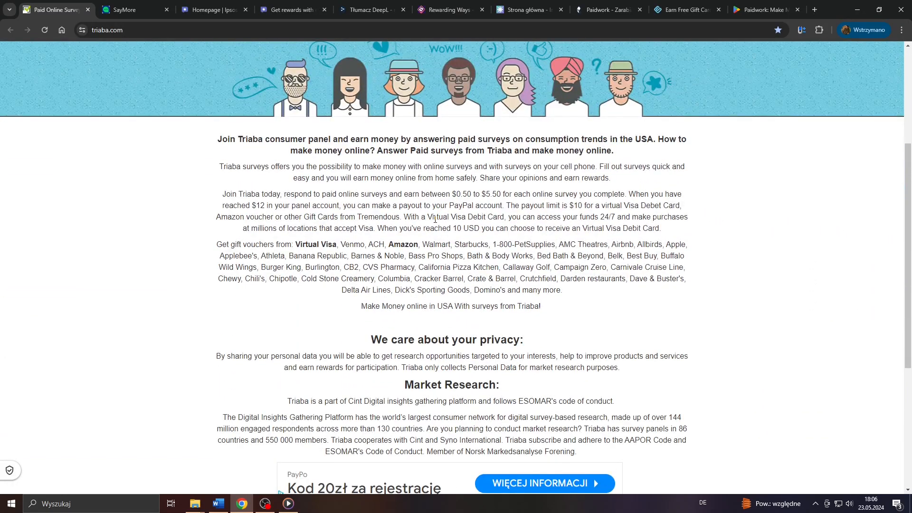
{"action": "left_click", "coordinate": [122, 9]}
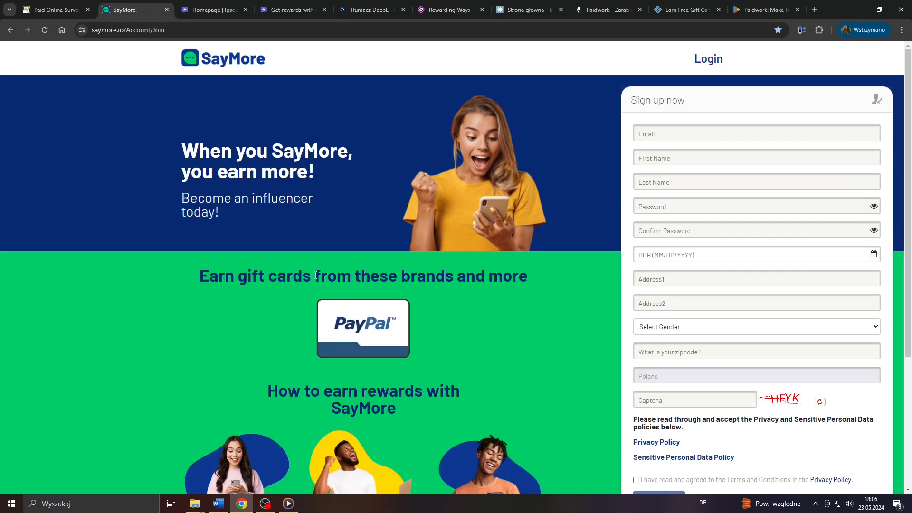
{"action": "mouse_move", "coordinate": [151, 279]}
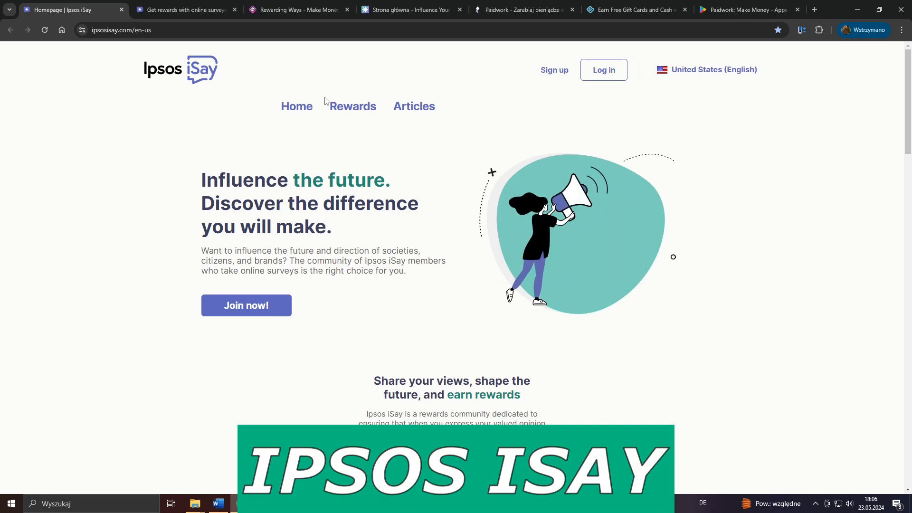
{"action": "mouse_move", "coordinate": [352, 106]}
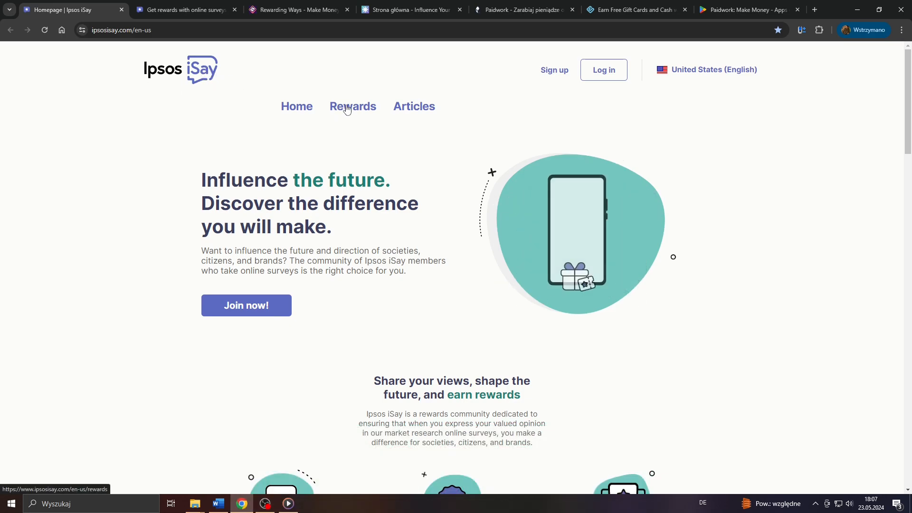
Step: Scroll Ipsos iSay's Rewards page listing Amazon, Starbucks, Target and Visa gift cards
{"action": "scroll", "scroll_direction": "down", "scroll_amount": 3}
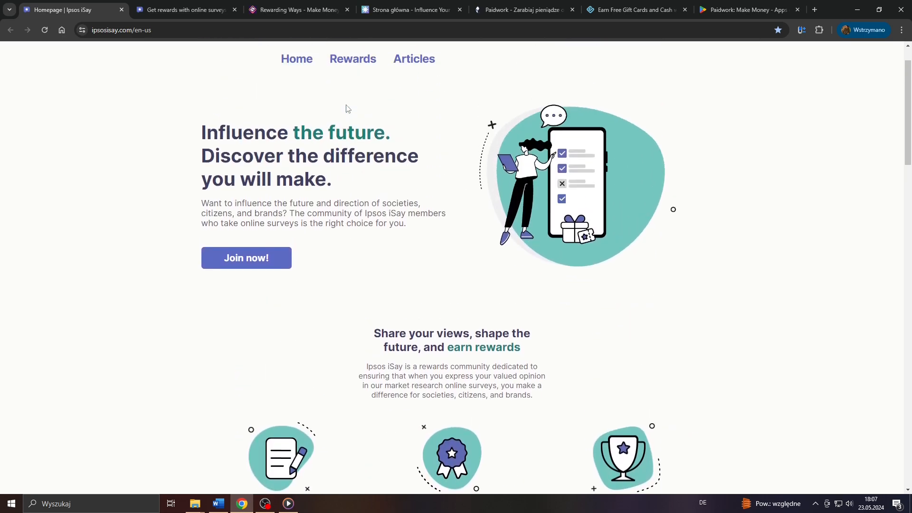
{"action": "left_click", "coordinate": [353, 59]}
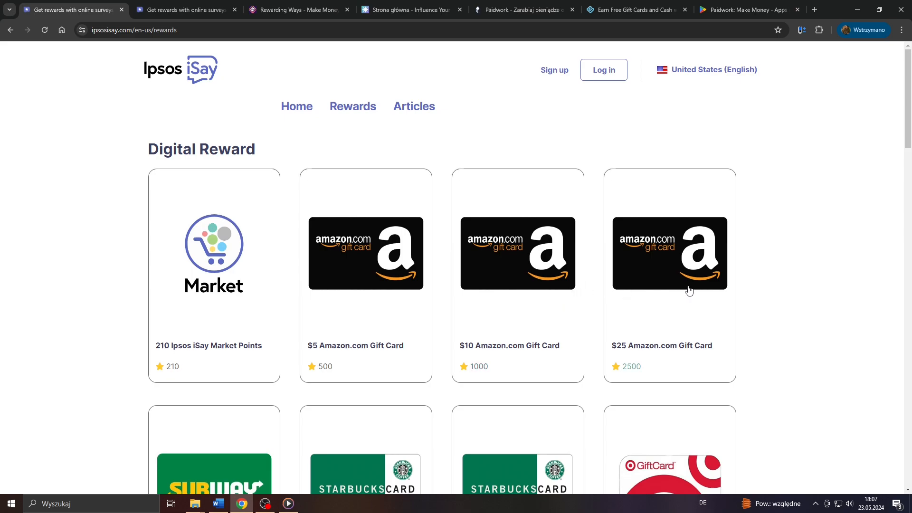
{"action": "scroll", "scroll_direction": "down", "scroll_amount": 3}
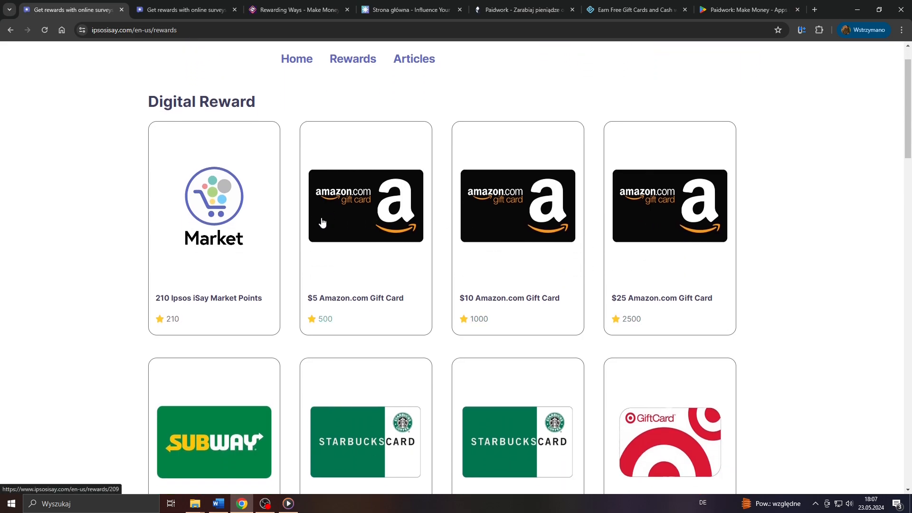
{"action": "scroll", "scroll_direction": "down", "scroll_amount": 3}
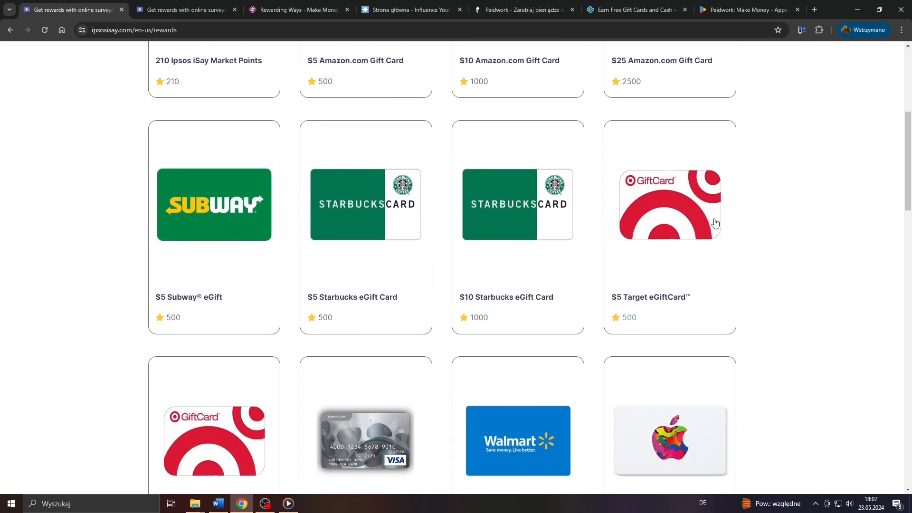
{"action": "scroll", "scroll_direction": "down", "scroll_amount": 3}
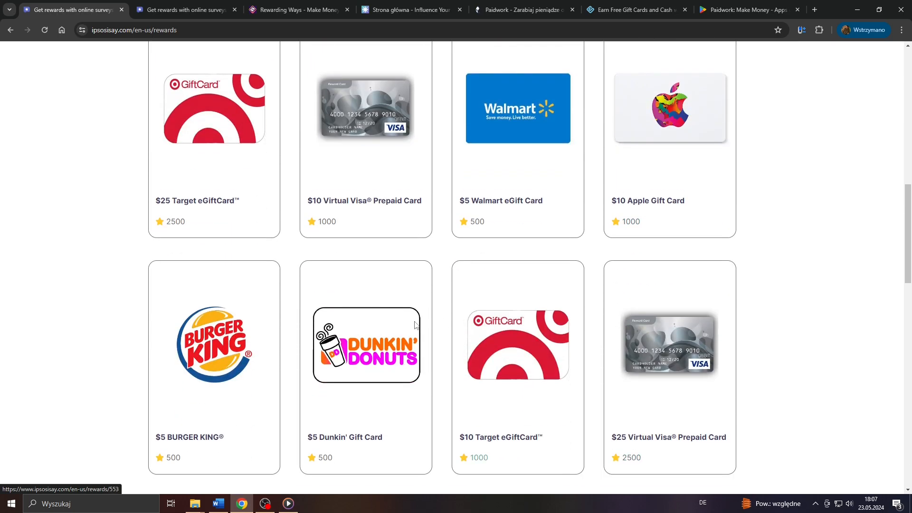
{"action": "scroll", "scroll_direction": "up", "scroll_amount": 3}
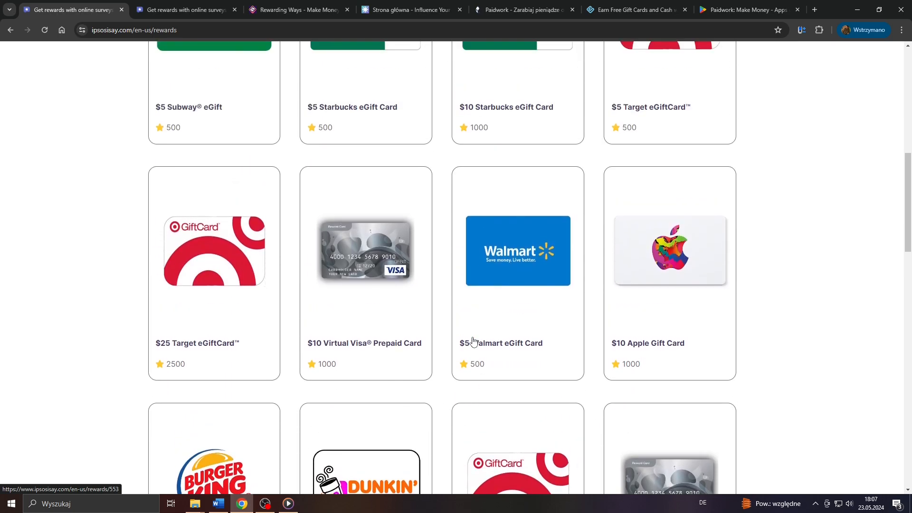
{"action": "scroll", "scroll_direction": "up", "scroll_amount": 3}
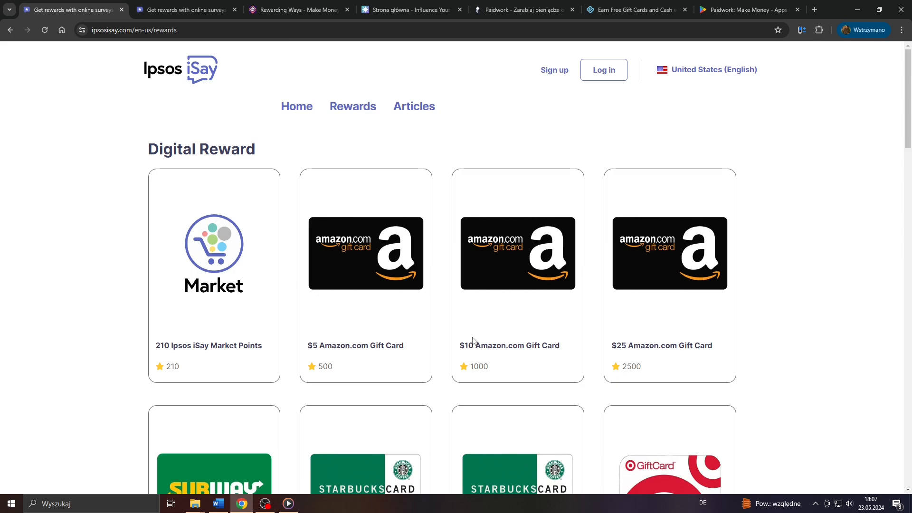
{"action": "mouse_move", "coordinate": [727, 83]}
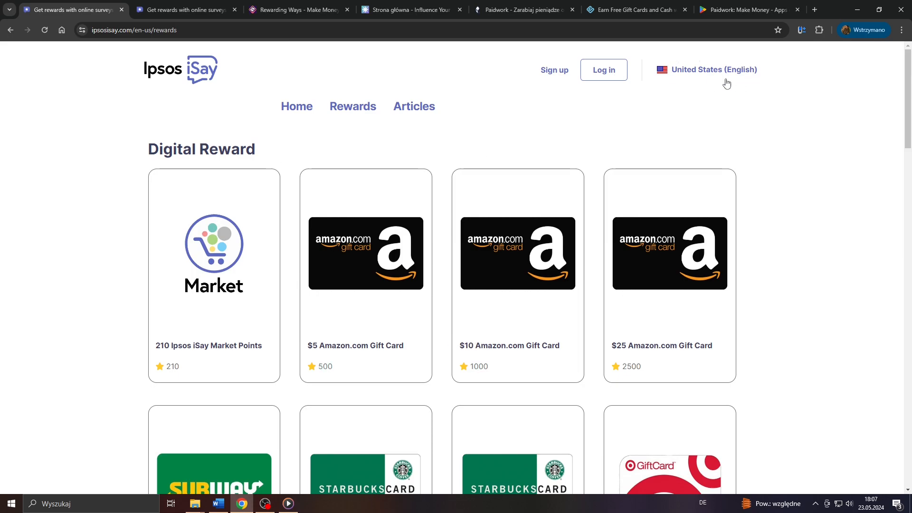
{"action": "mouse_move", "coordinate": [708, 103]}
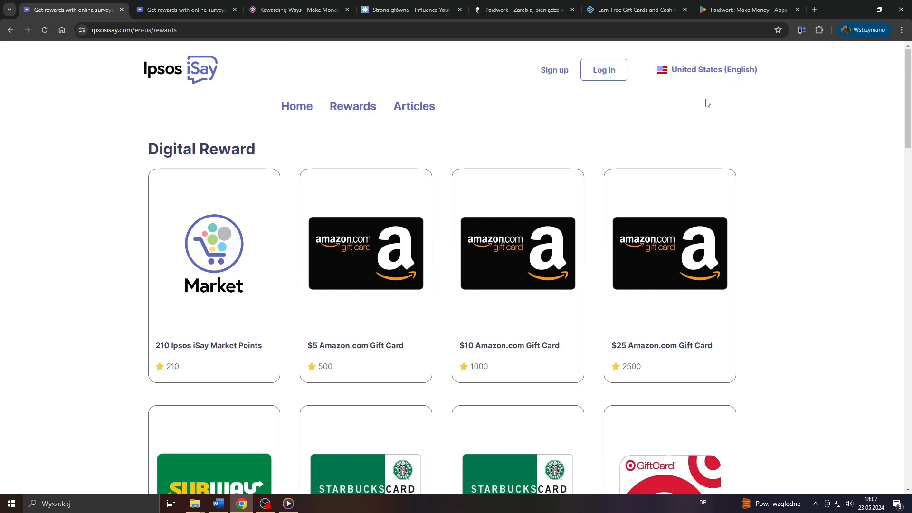
{"action": "mouse_move", "coordinate": [296, 107]}
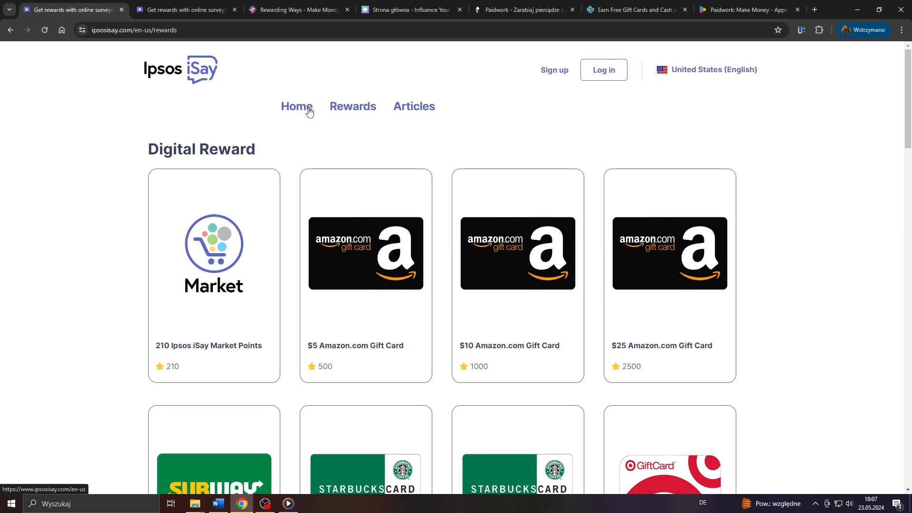
{"action": "left_click", "coordinate": [296, 106]}
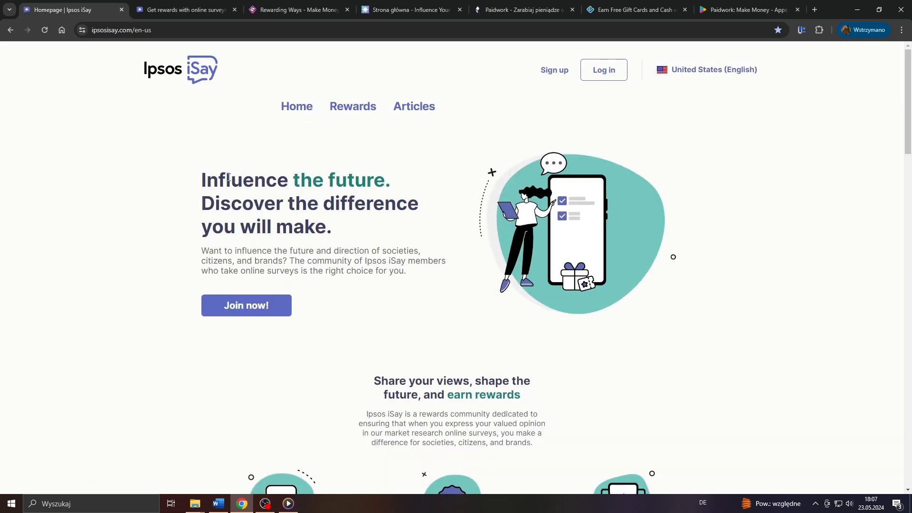
{"action": "left_click_drag", "start_coordinate": [200, 180], "coordinate": [332, 227]}
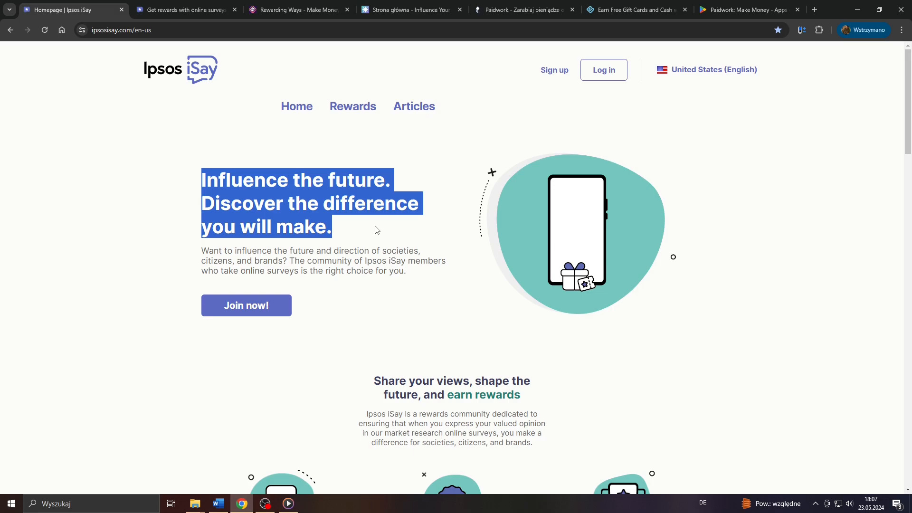
{"action": "scroll", "scroll_direction": "down", "scroll_amount": 3}
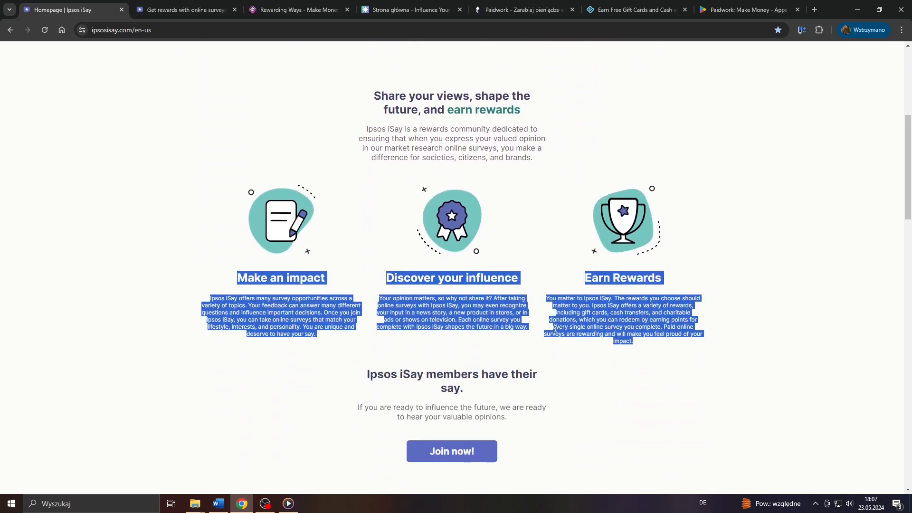
{"action": "scroll", "scroll_direction": "down", "scroll_amount": 3}
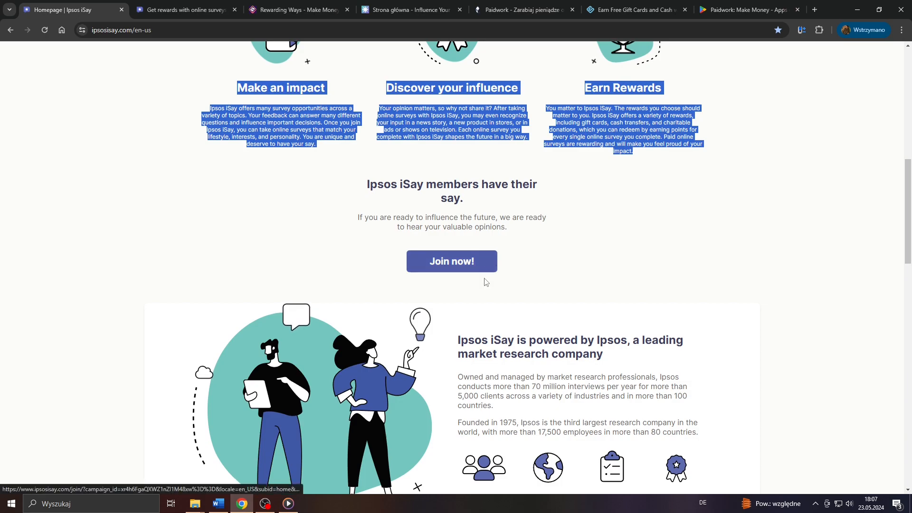
{"action": "scroll", "scroll_direction": "down", "scroll_amount": 3}
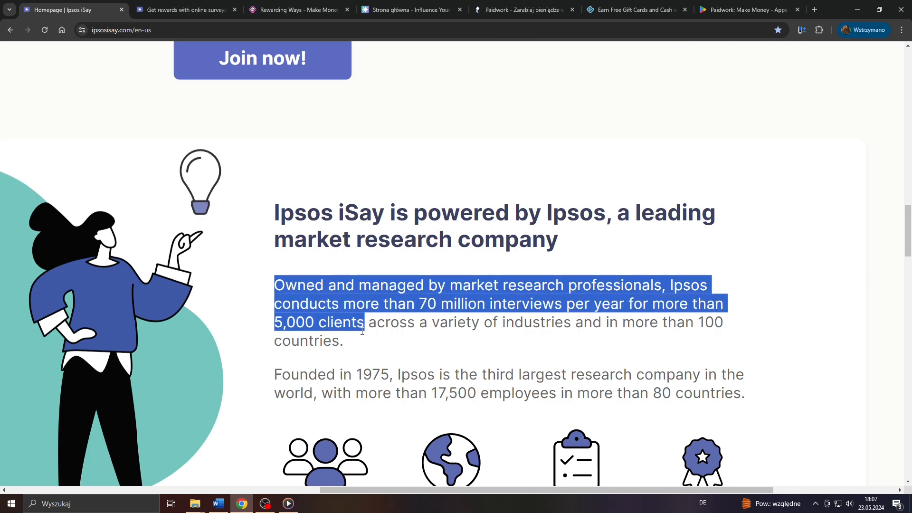
{"action": "scroll", "scroll_direction": "down", "scroll_amount": 3}
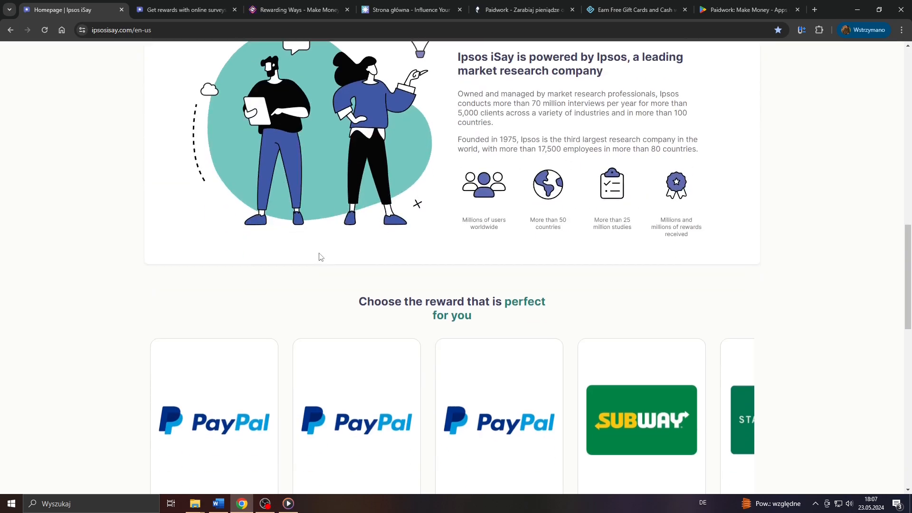
{"action": "scroll", "scroll_direction": "down", "scroll_amount": 3}
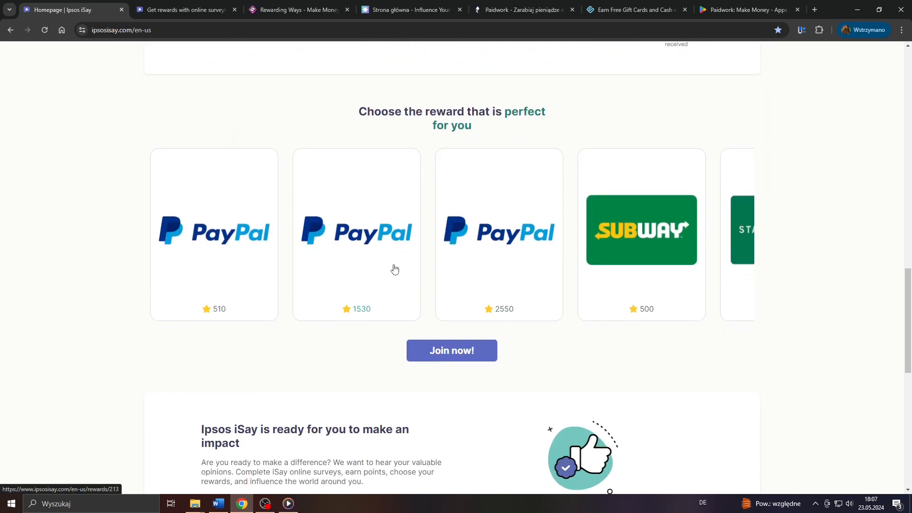
{"action": "scroll", "scroll_direction": "down", "scroll_amount": 3}
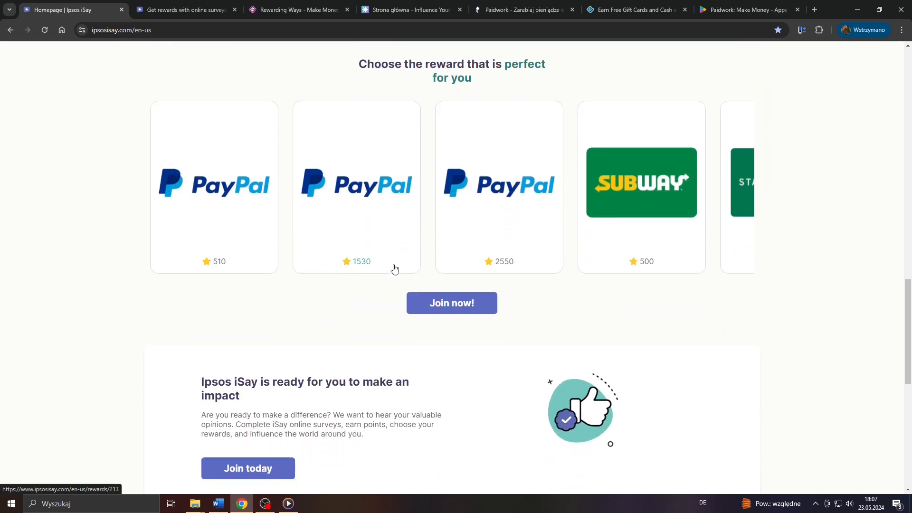
{"action": "scroll", "scroll_direction": "down", "scroll_amount": 3}
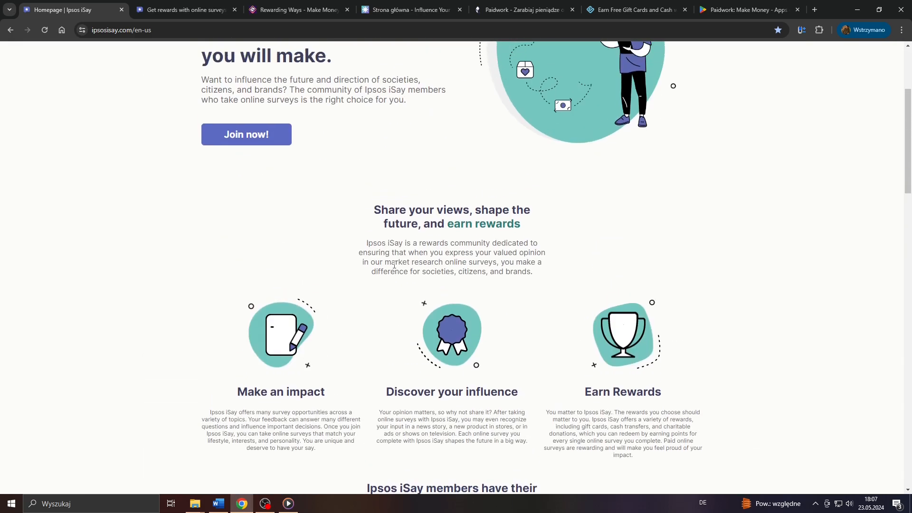
{"action": "left_click", "coordinate": [353, 106]}
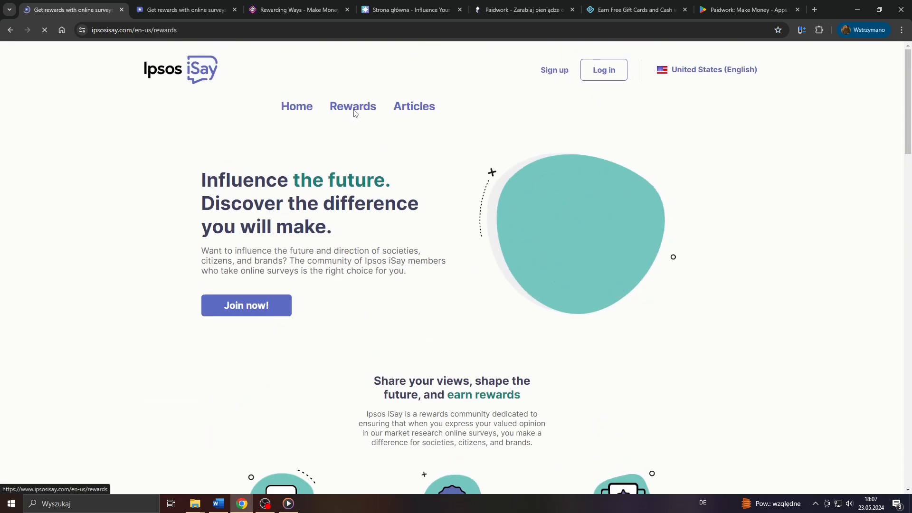
{"action": "left_click", "coordinate": [353, 107]}
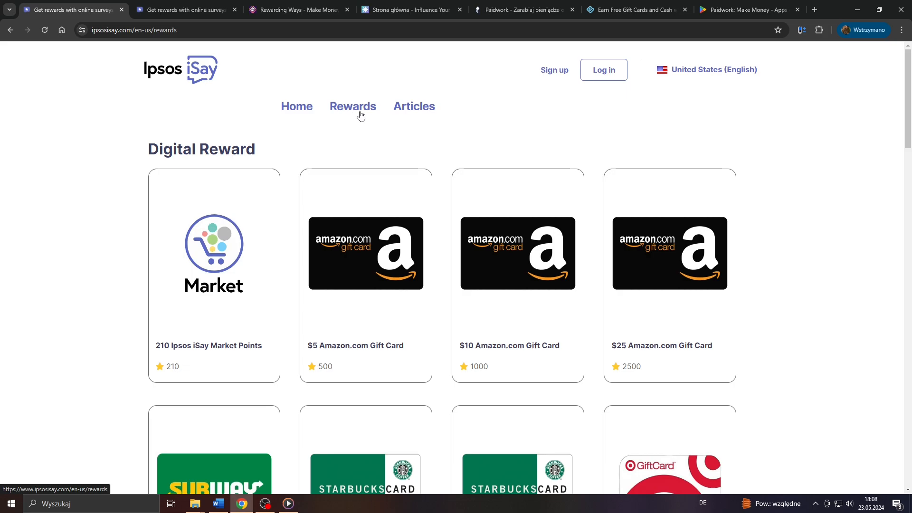
{"action": "left_click", "coordinate": [297, 106]}
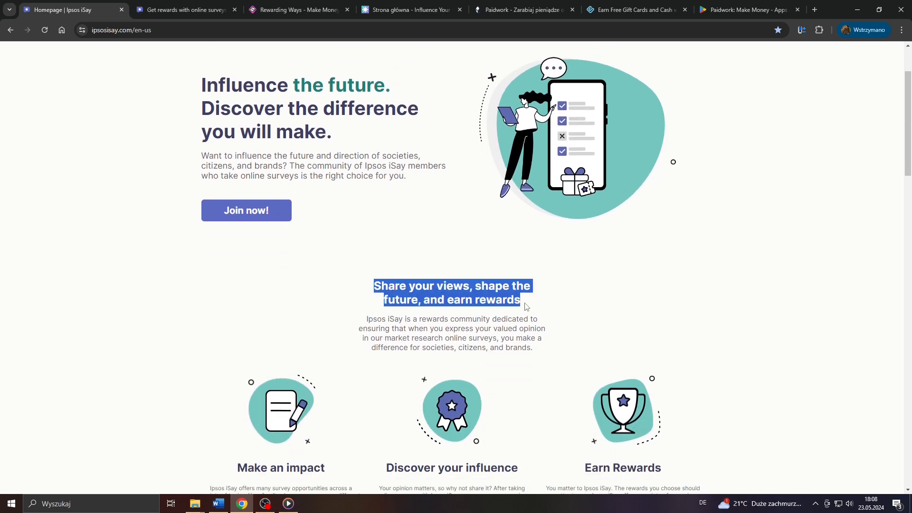
{"action": "scroll", "scroll_direction": "down", "scroll_amount": 3}
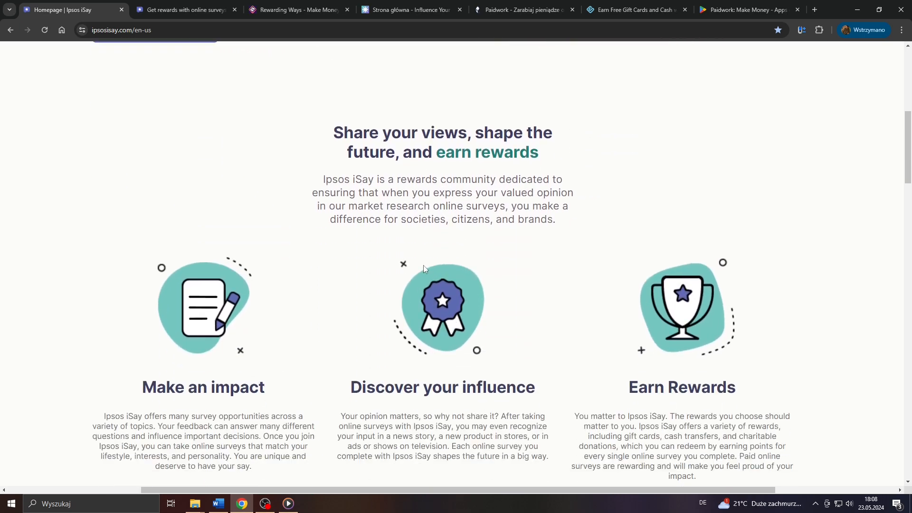
{"action": "mouse_move", "coordinate": [378, 288]}
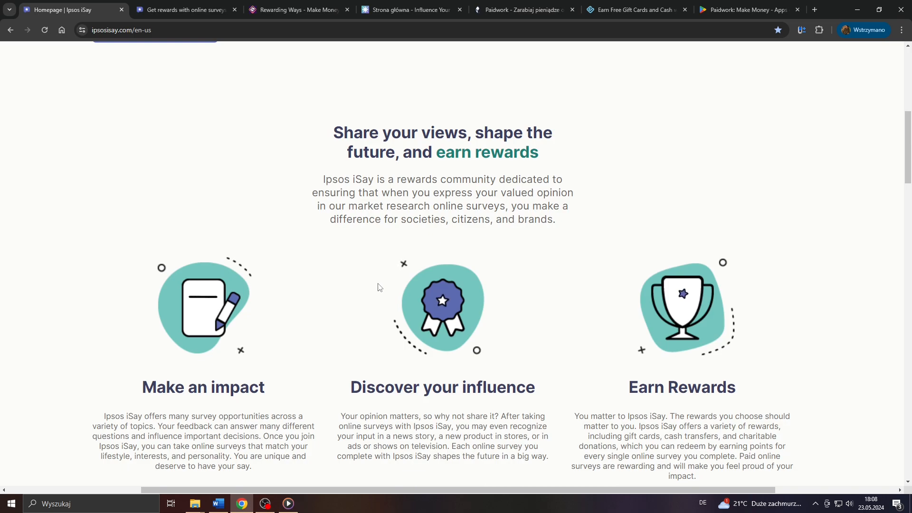
{"action": "scroll", "scroll_direction": "up", "scroll_amount": 3}
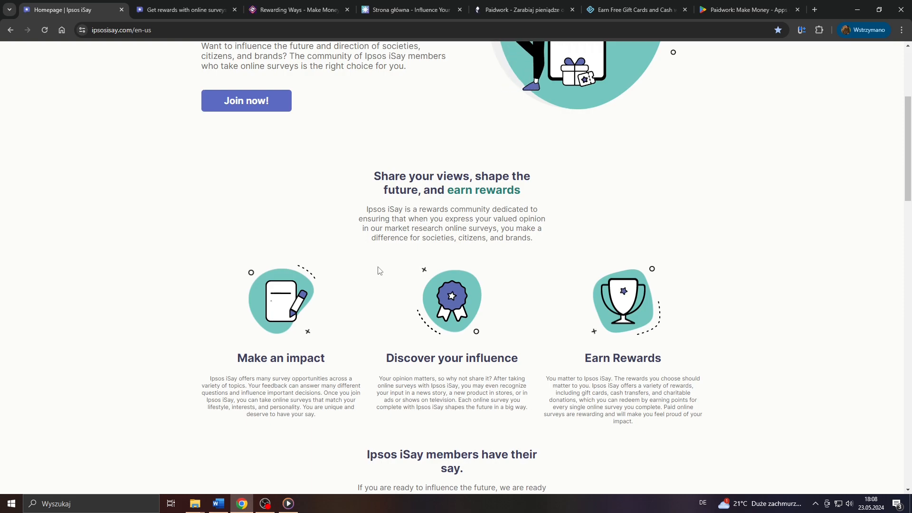
{"action": "scroll", "scroll_direction": "up", "scroll_amount": 3}
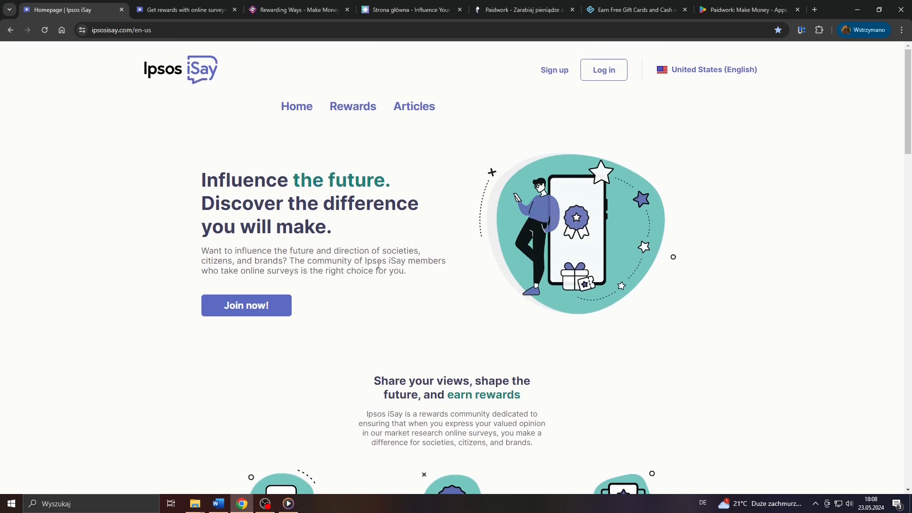
{"action": "left_click", "coordinate": [121, 9]}
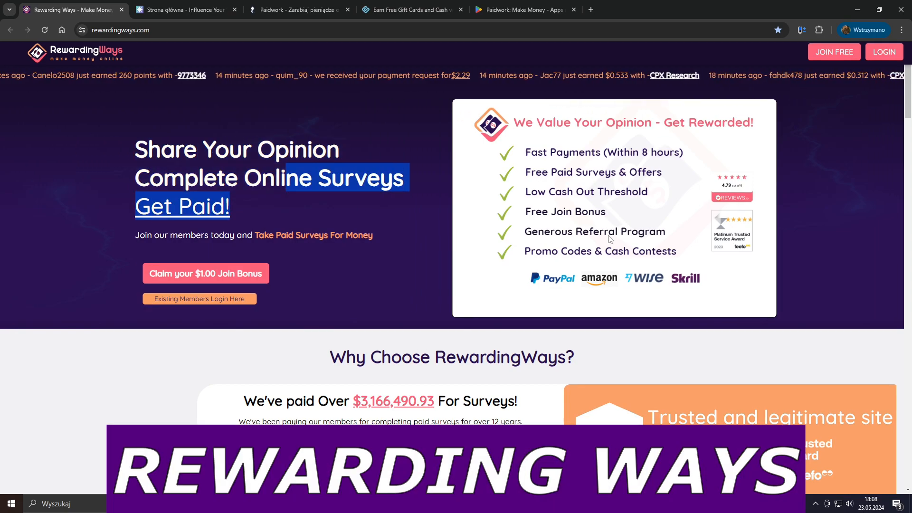
{"action": "scroll", "scroll_direction": "down", "scroll_amount": 3}
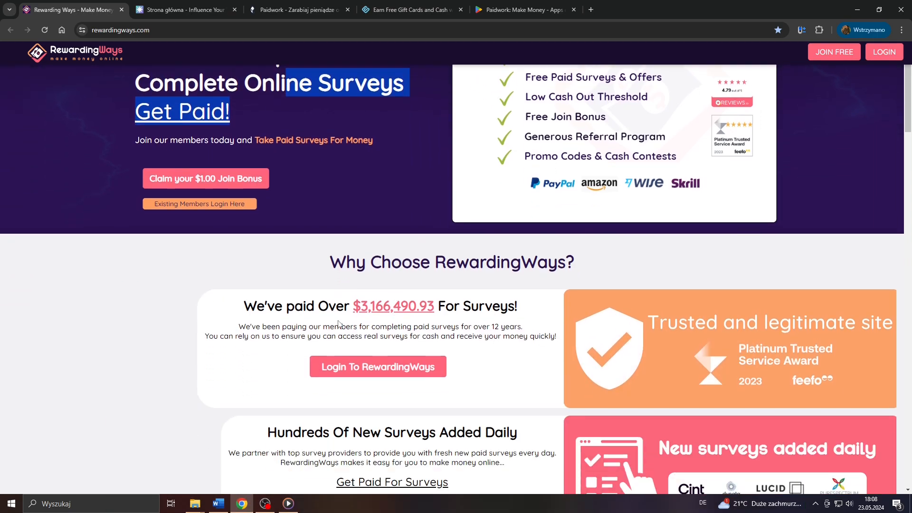
{"action": "scroll", "scroll_direction": "down", "scroll_amount": 3}
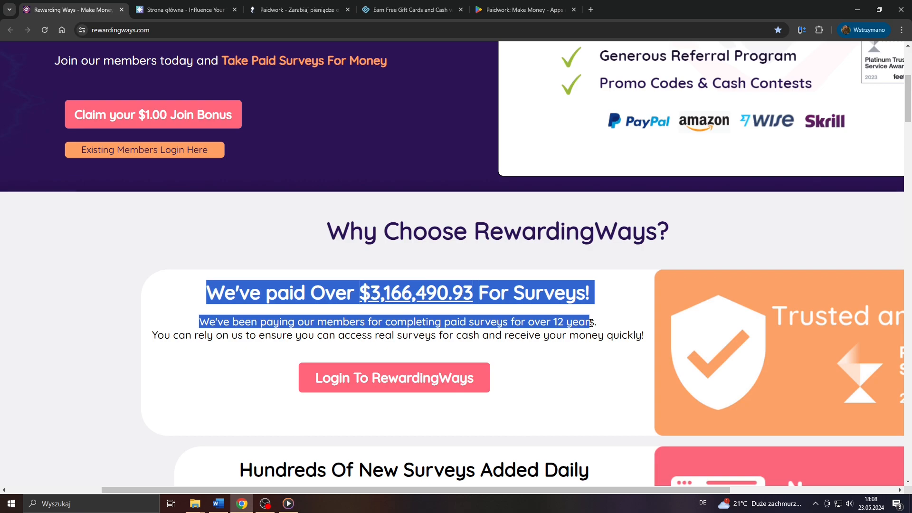
{"action": "left_click", "coordinate": [206, 293]}
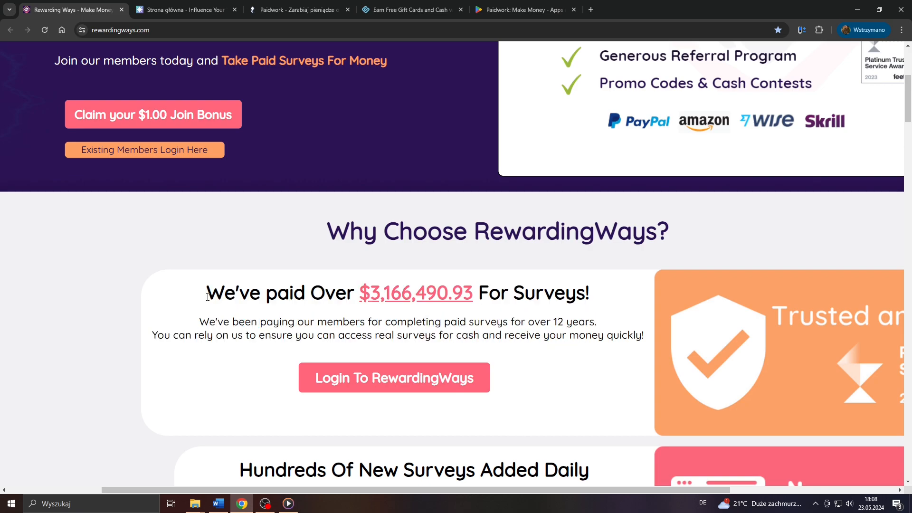
{"action": "mouse_move", "coordinate": [182, 285]}
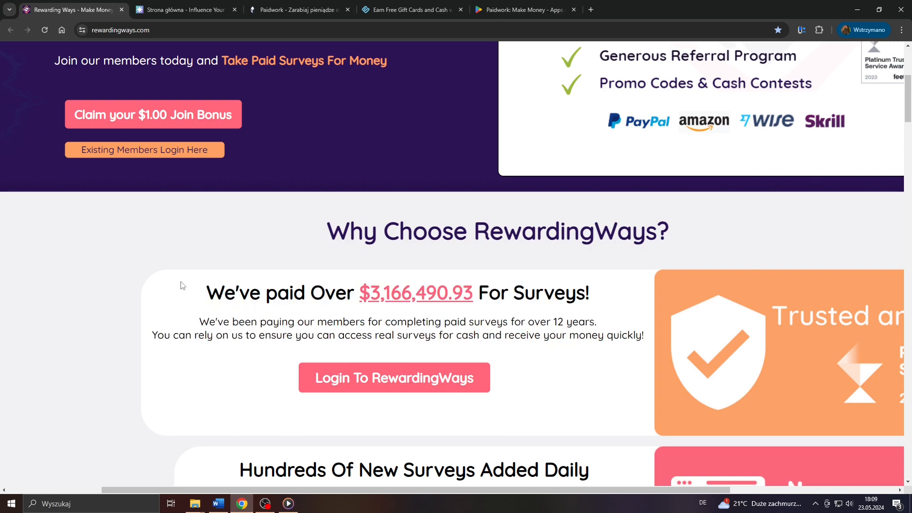
{"action": "scroll", "scroll_direction": "up", "scroll_amount": 3}
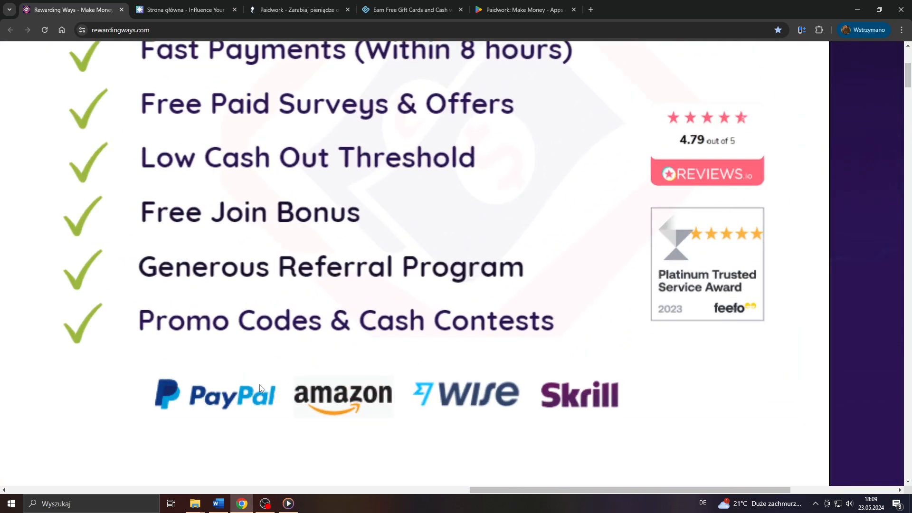
{"action": "mouse_move", "coordinate": [441, 377]}
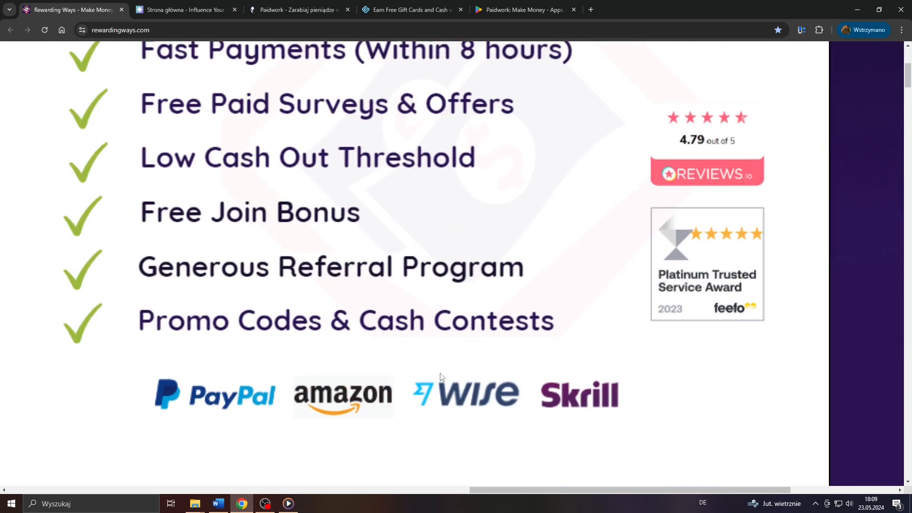
{"action": "mouse_move", "coordinate": [390, 371]}
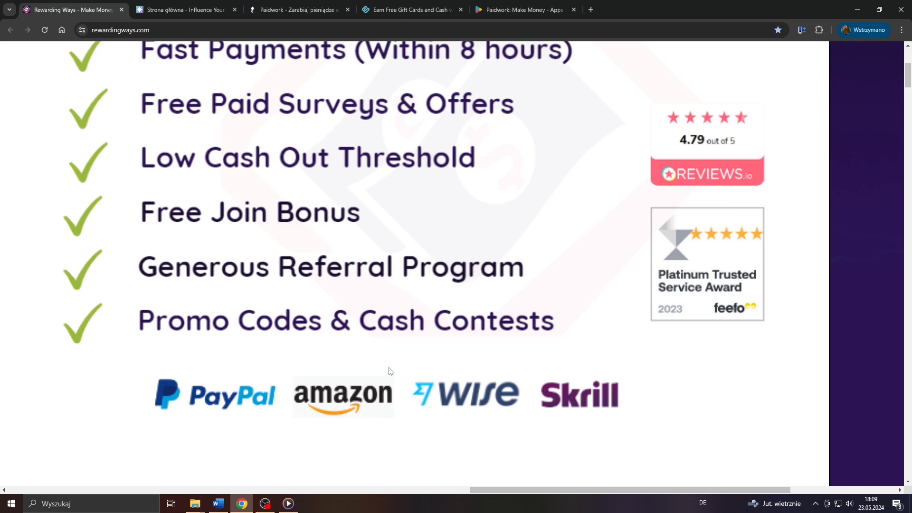
{"action": "scroll", "scroll_direction": "up", "scroll_amount": 3}
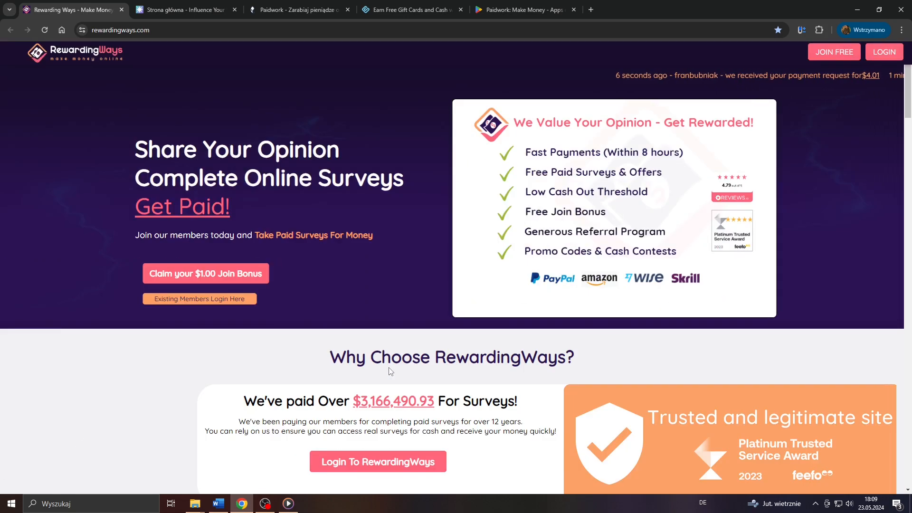
{"action": "mouse_move", "coordinate": [521, 285]}
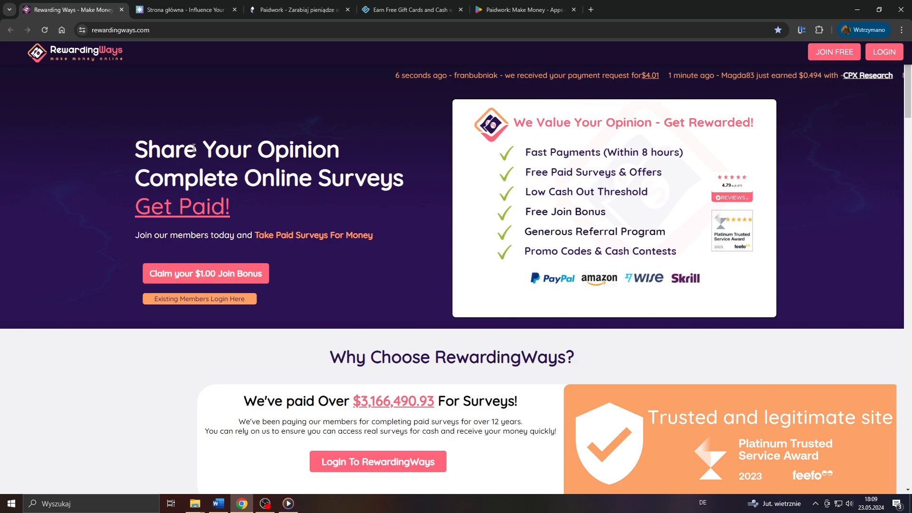
Step: Switch Toluna Influencers to an English regional version from the language list
{"action": "left_click", "coordinate": [185, 10]}
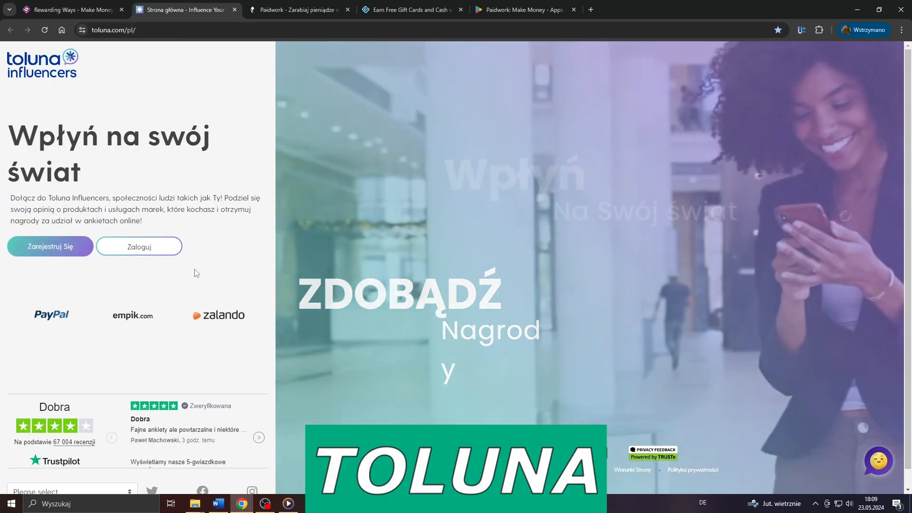
{"action": "left_click", "coordinate": [70, 473]}
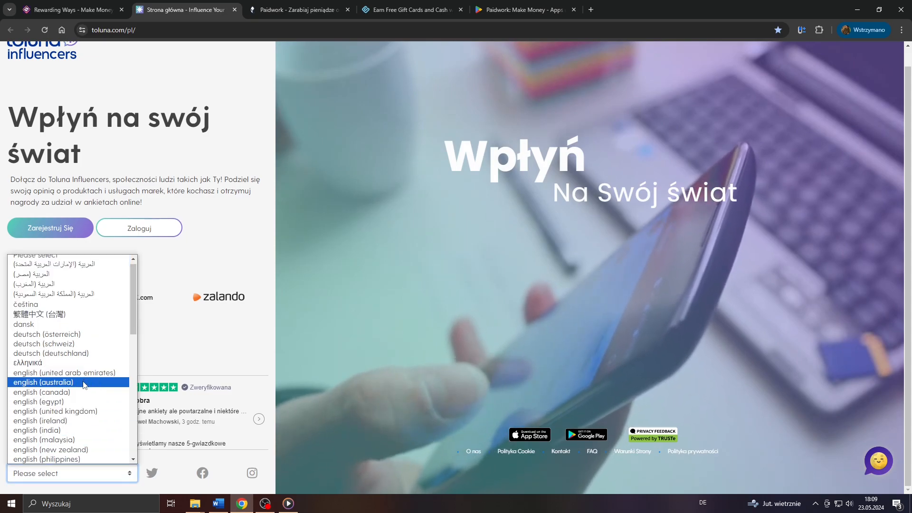
{"action": "left_click", "coordinate": [43, 382]}
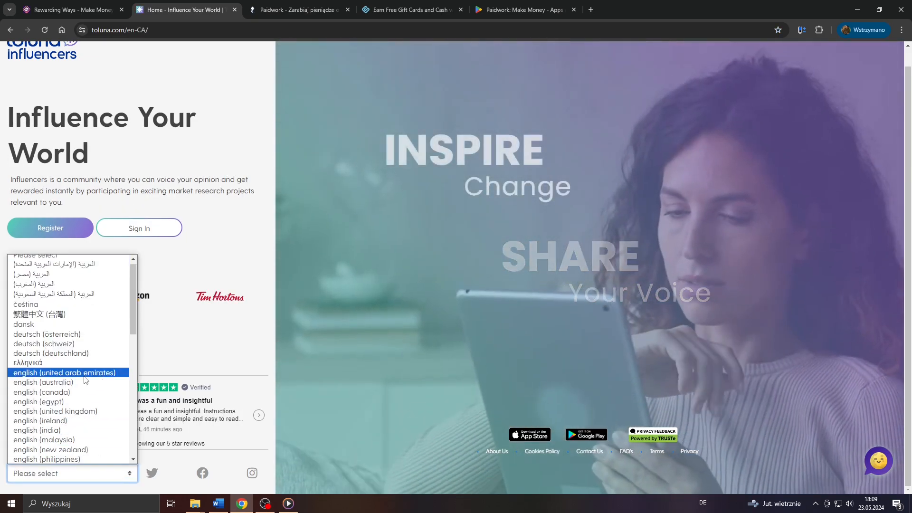
{"action": "scroll", "scroll_direction": "down", "scroll_amount": 3}
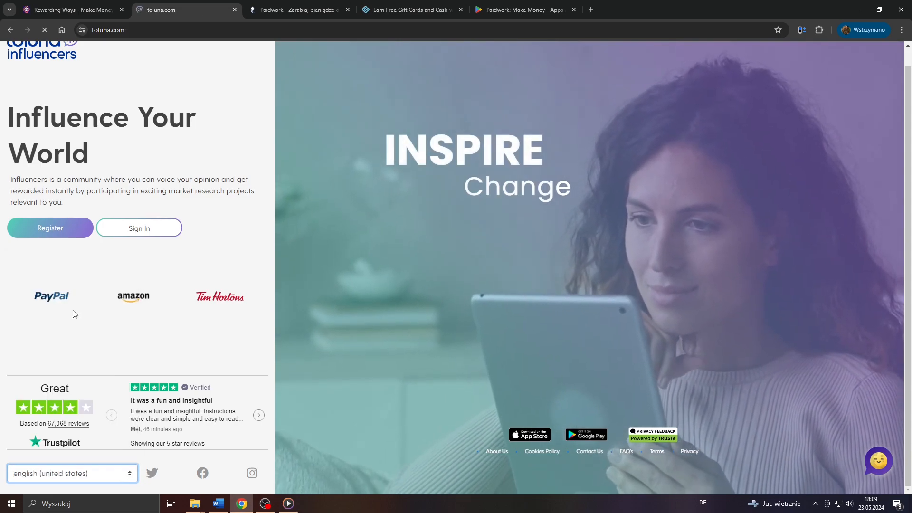
Step: Pick another regional version of Toluna from the language list
{"action": "left_click", "coordinate": [72, 473]}
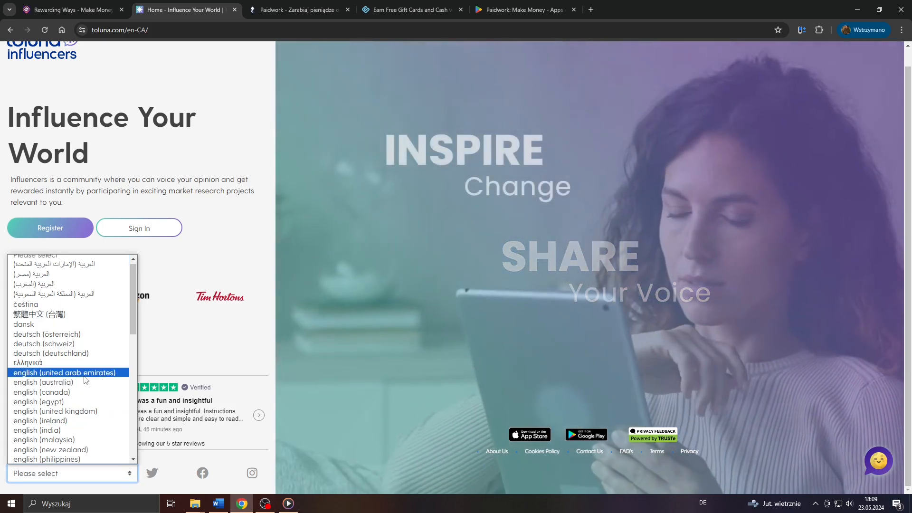
{"action": "scroll", "scroll_direction": "down", "scroll_amount": 3}
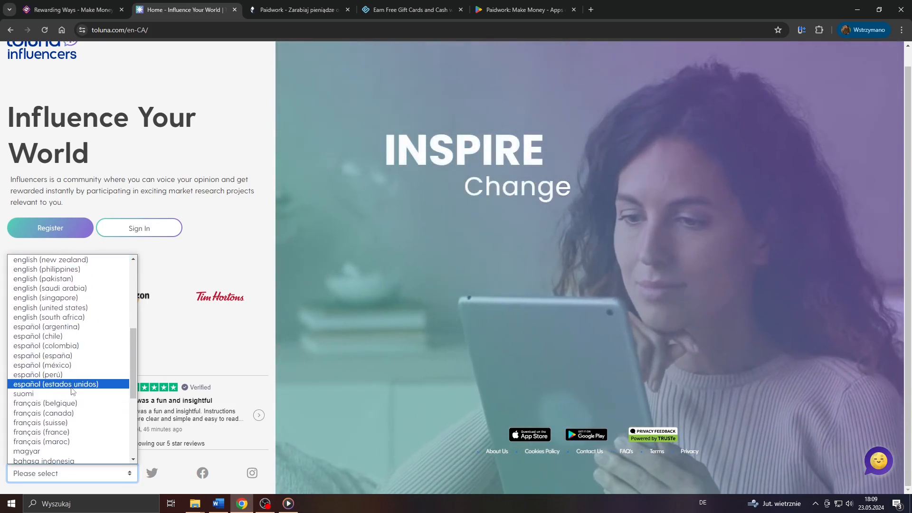
{"action": "left_click", "coordinate": [50, 307]}
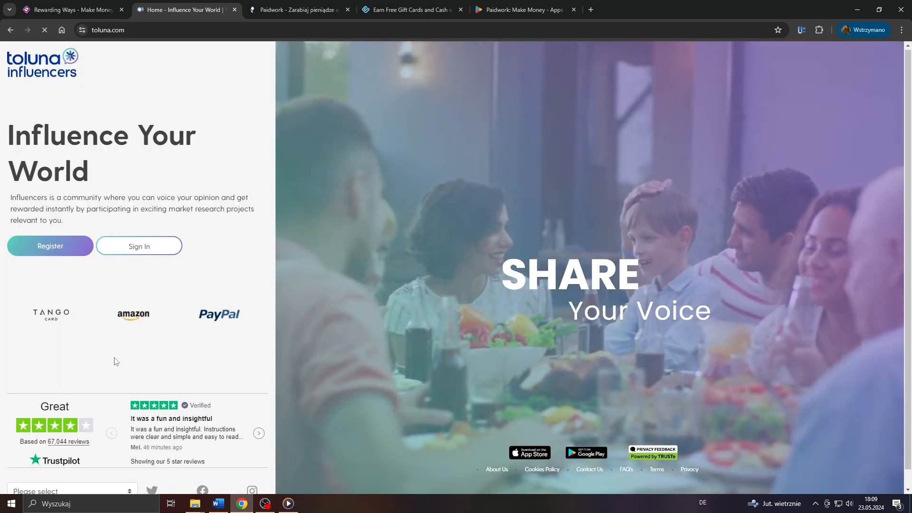
{"action": "scroll", "scroll_direction": "down", "scroll_amount": 3}
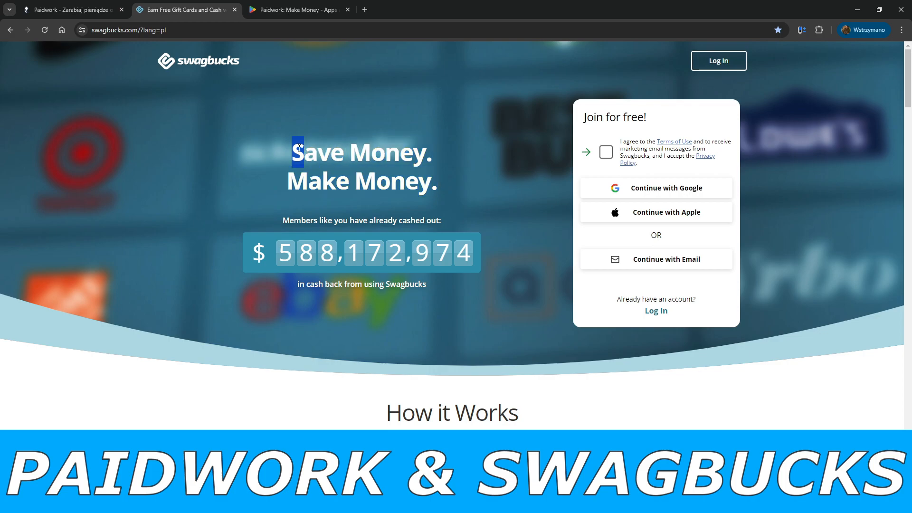
Step: Switch the Paidwork homepage from Polish to English
{"action": "left_click", "coordinate": [70, 10]}
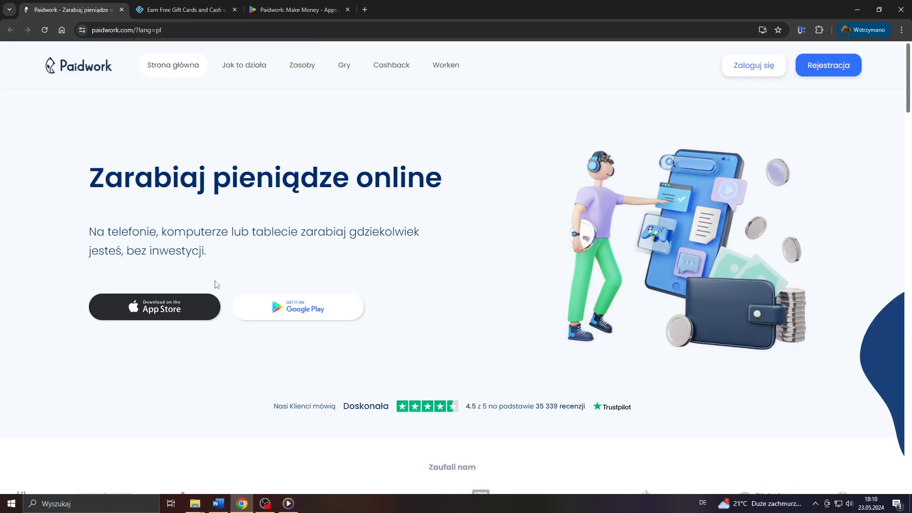
{"action": "scroll", "scroll_direction": "down", "scroll_amount": 3}
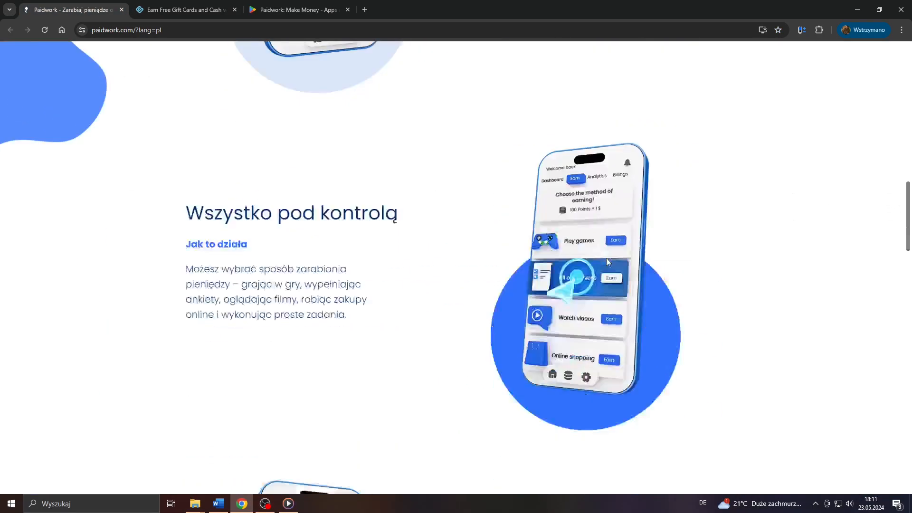
{"action": "scroll", "scroll_direction": "down", "scroll_amount": 3}
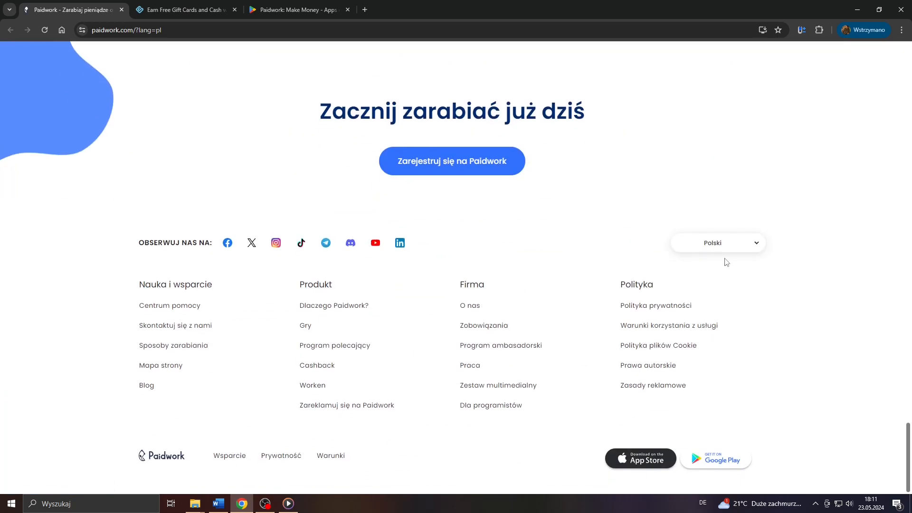
{"action": "left_click", "coordinate": [717, 243]}
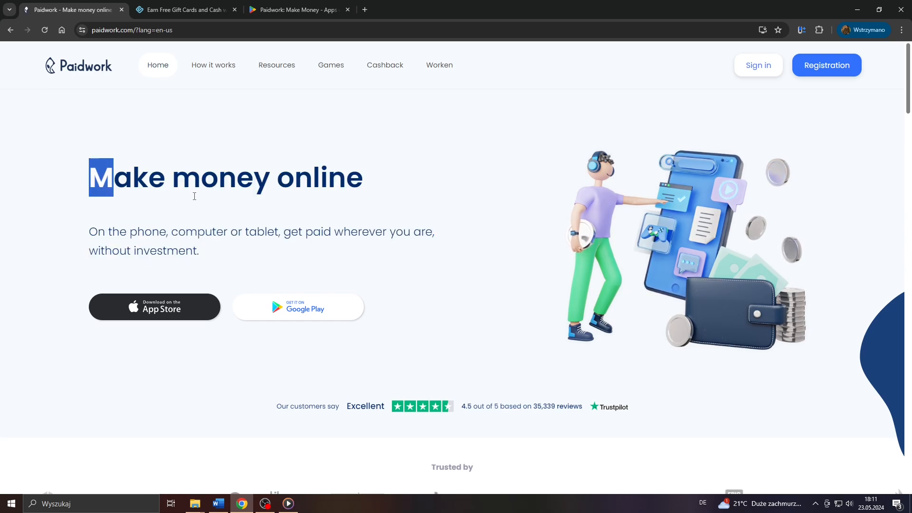
Step: Scroll through Paidwork's English earnings sections
{"action": "scroll", "scroll_direction": "down", "scroll_amount": 3}
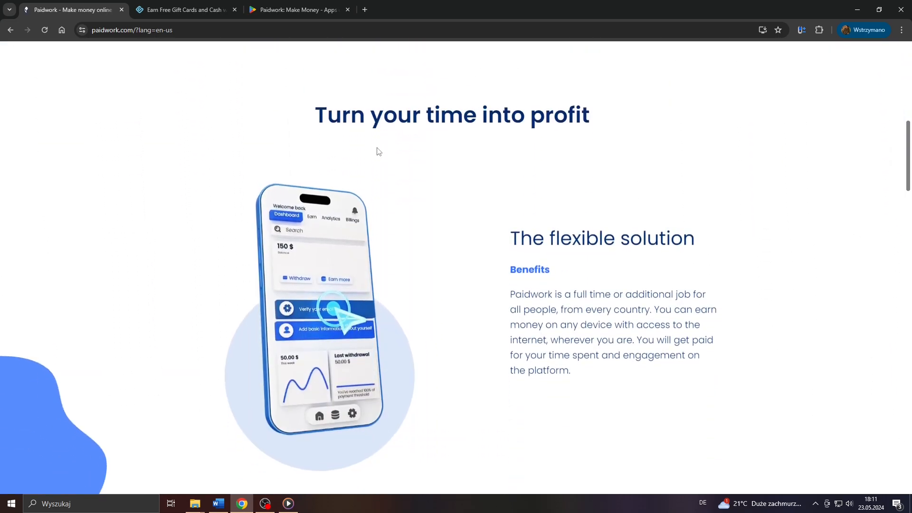
{"action": "scroll", "scroll_direction": "down", "scroll_amount": 3}
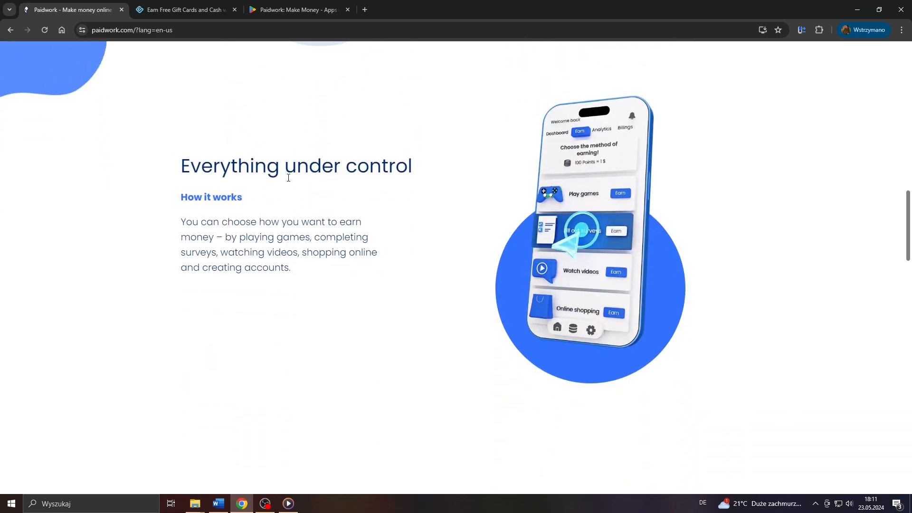
{"action": "scroll", "scroll_direction": "down", "scroll_amount": 3}
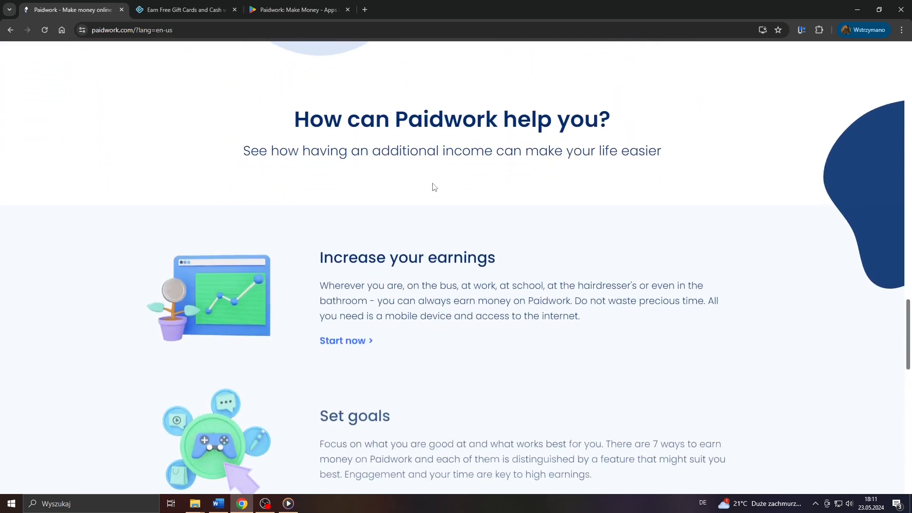
{"action": "scroll", "scroll_direction": "up", "scroll_amount": 3}
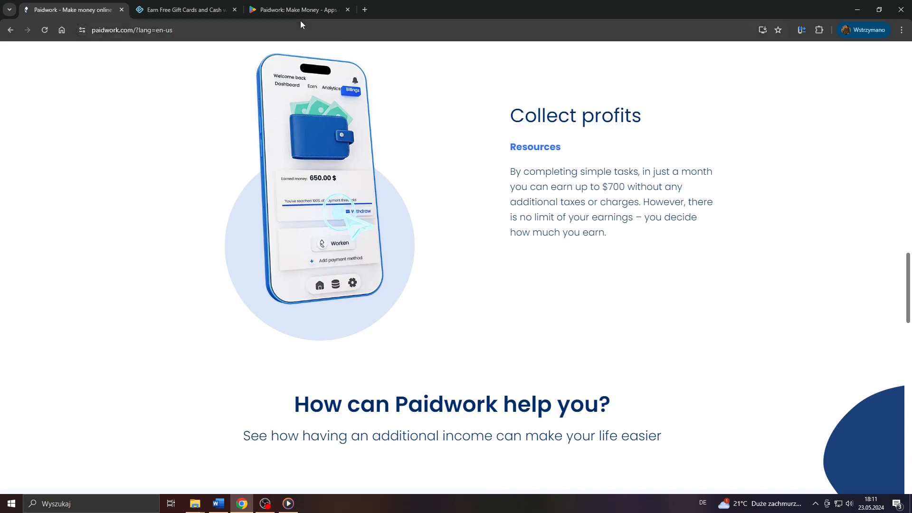
Step: Browse the Paidwork app's Play Store screenshots, then return to the Swagbucks homepage
{"action": "left_click", "coordinate": [296, 9]}
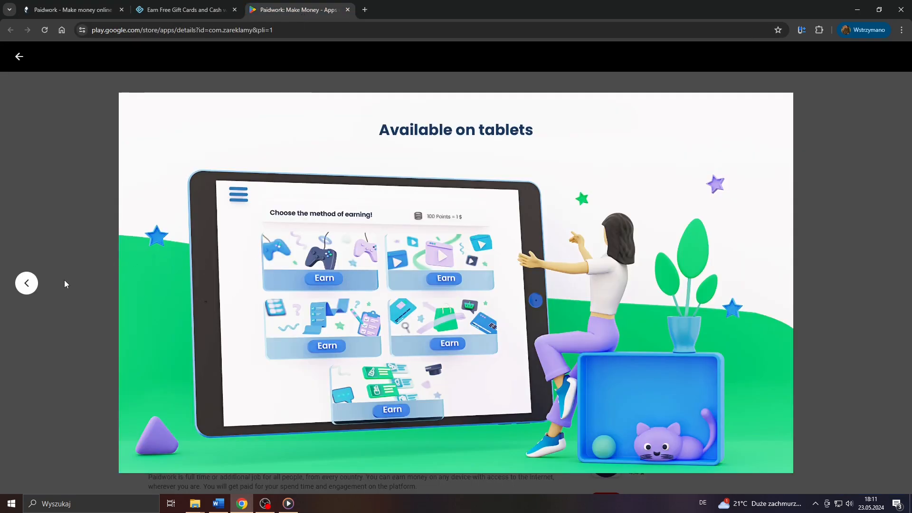
{"action": "left_click", "coordinate": [884, 283]}
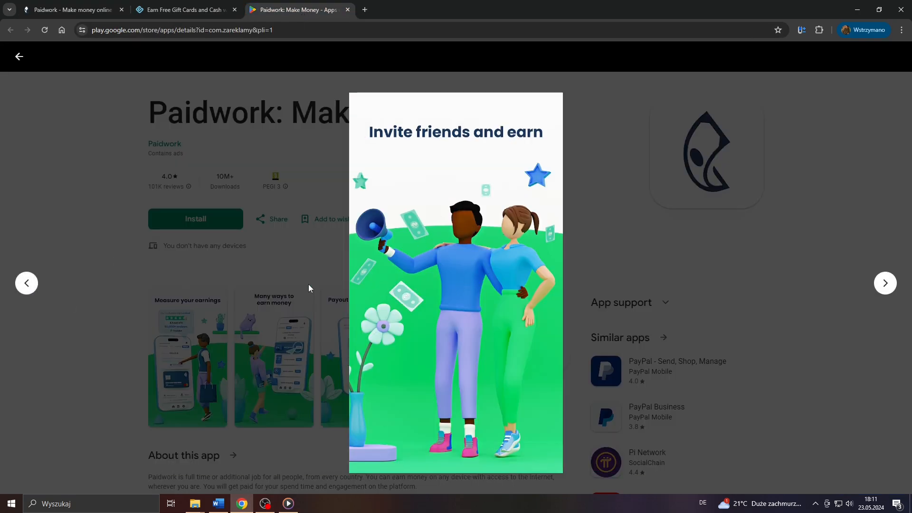
{"action": "left_click", "coordinate": [884, 283]}
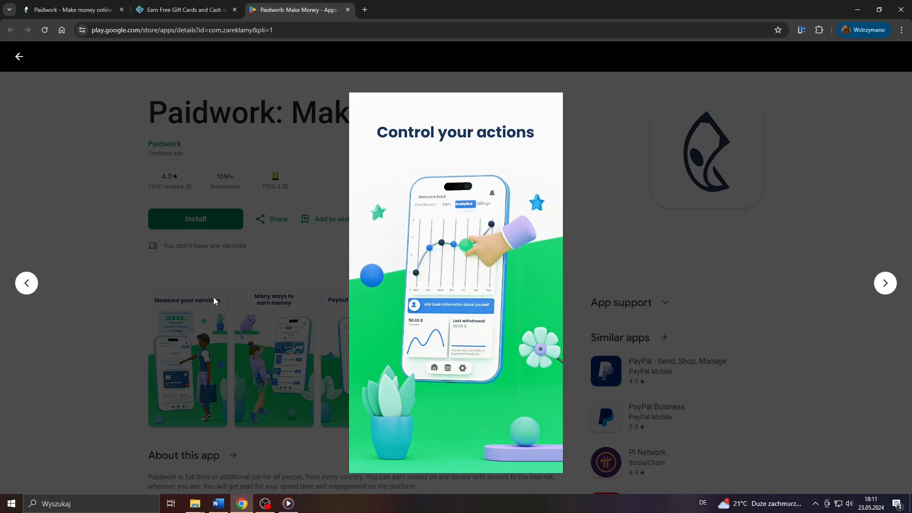
{"action": "left_click", "coordinate": [883, 282]}
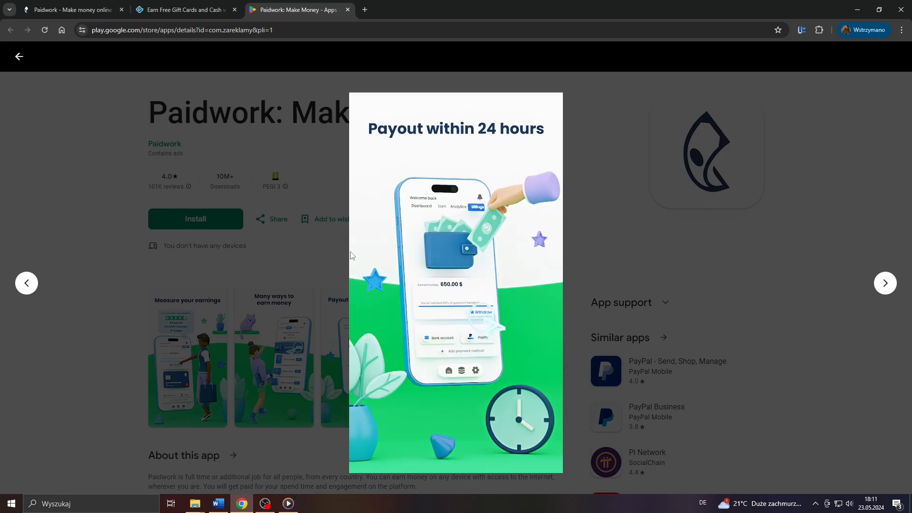
{"action": "left_click", "coordinate": [26, 283]}
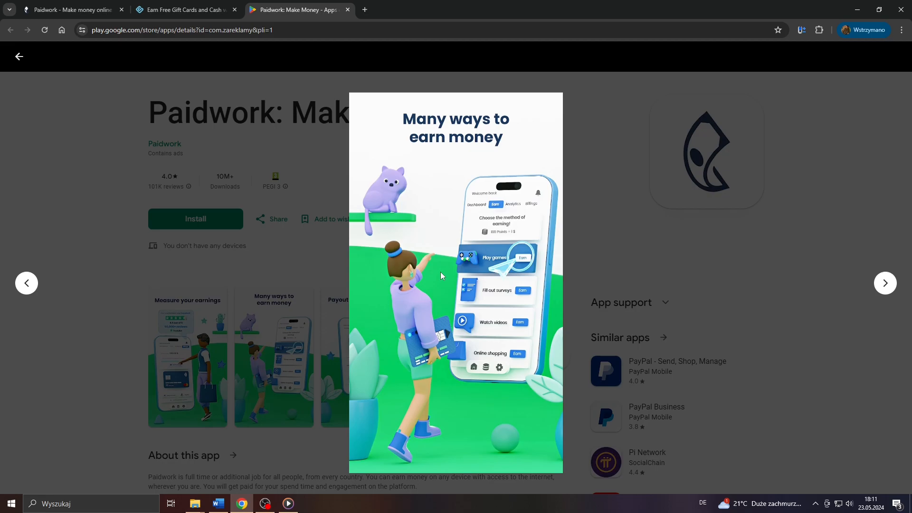
{"action": "mouse_move", "coordinate": [513, 277]}
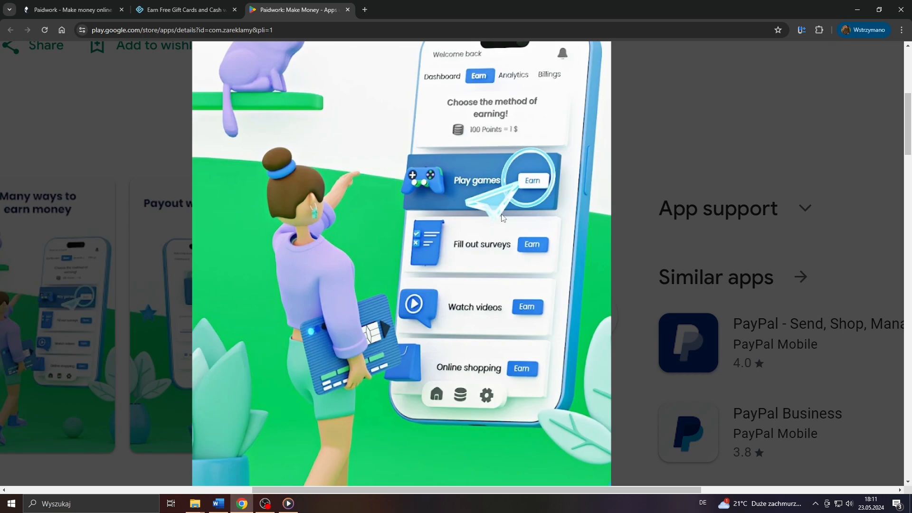
{"action": "mouse_move", "coordinate": [503, 180]}
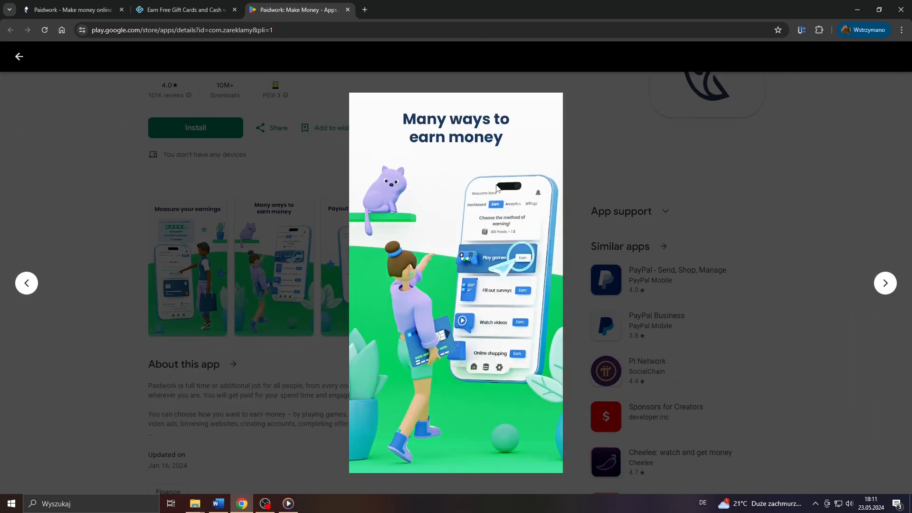
{"action": "mouse_move", "coordinate": [301, 103]}
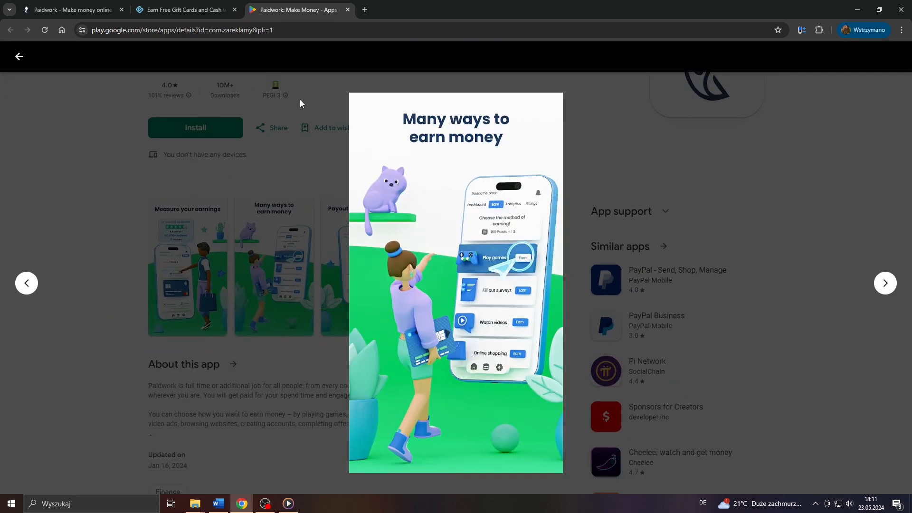
{"action": "left_click", "coordinate": [183, 9]}
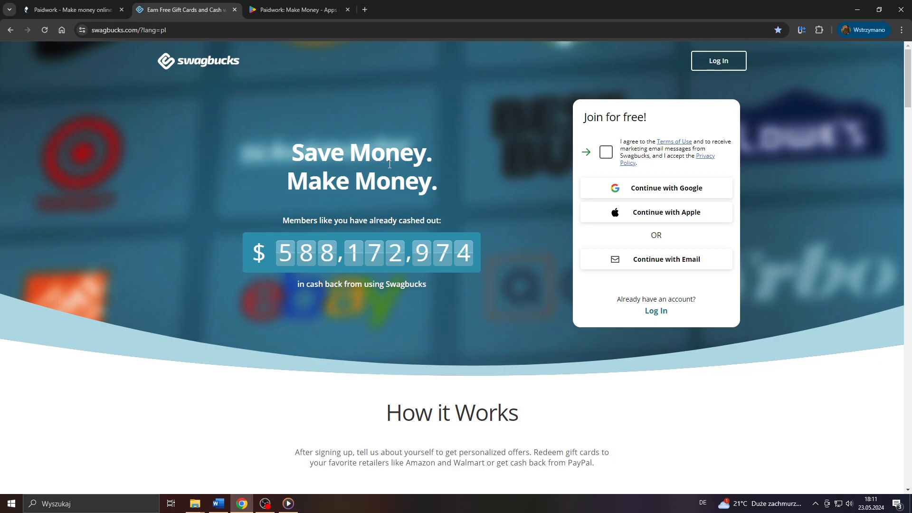
{"action": "scroll", "scroll_direction": "down", "scroll_amount": 3}
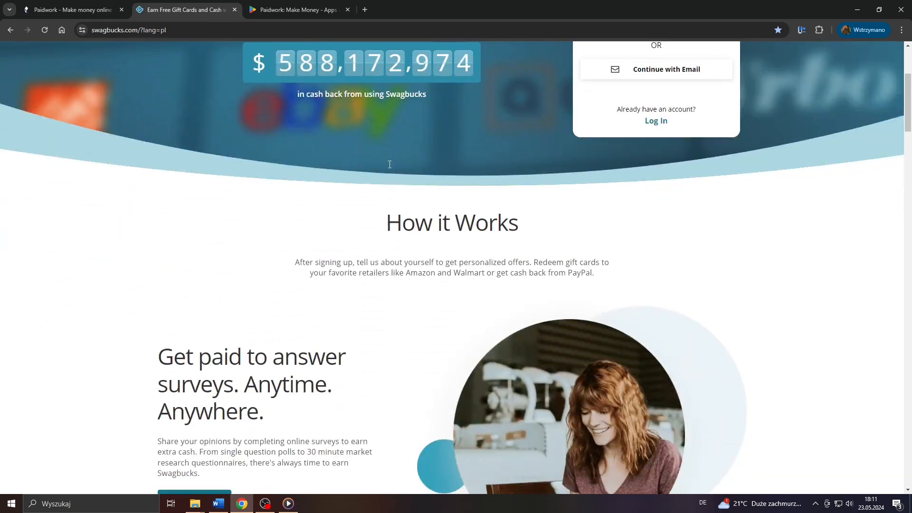
{"action": "scroll", "scroll_direction": "down", "scroll_amount": 3}
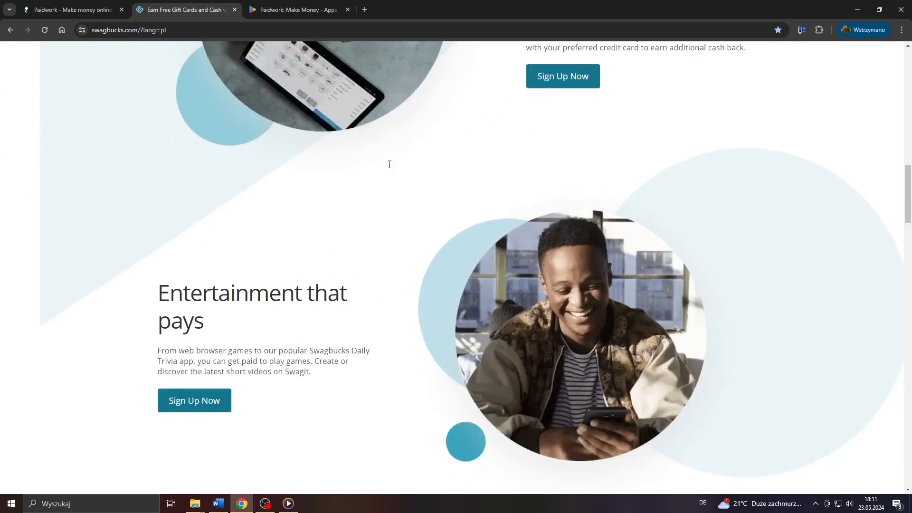
{"action": "scroll", "scroll_direction": "down", "scroll_amount": 3}
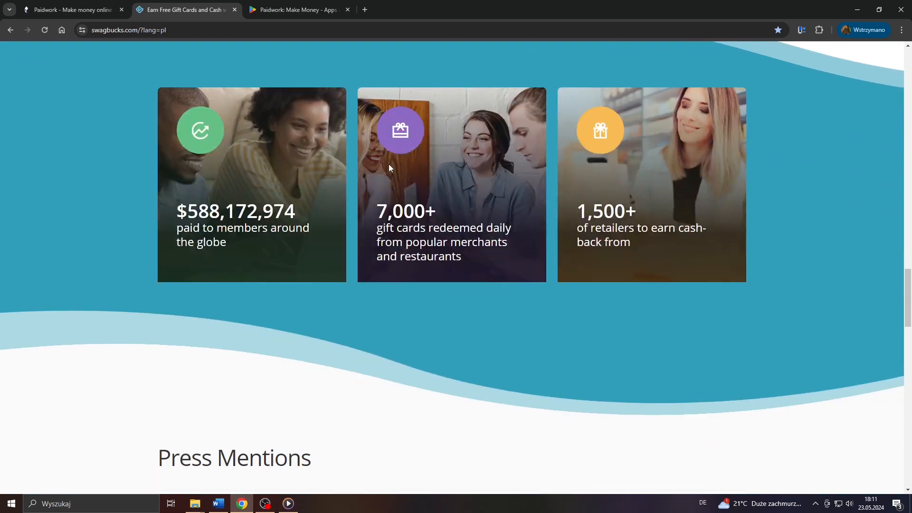
{"action": "scroll", "scroll_direction": "down", "scroll_amount": 3}
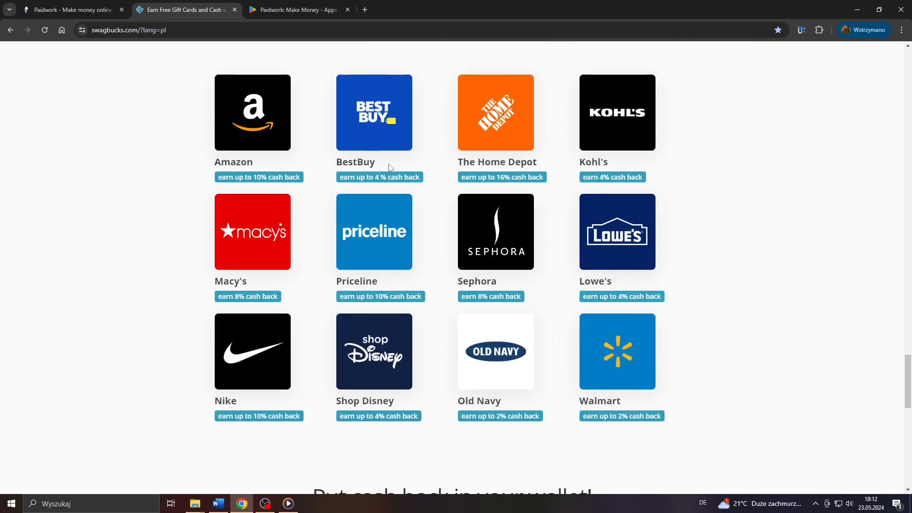
{"action": "scroll", "scroll_direction": "down", "scroll_amount": 3}
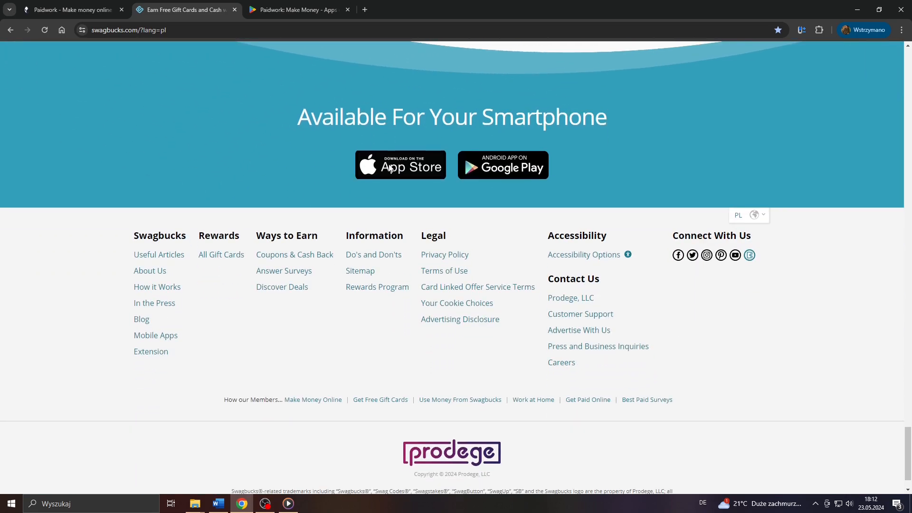
{"action": "scroll", "scroll_direction": "up", "scroll_amount": 3}
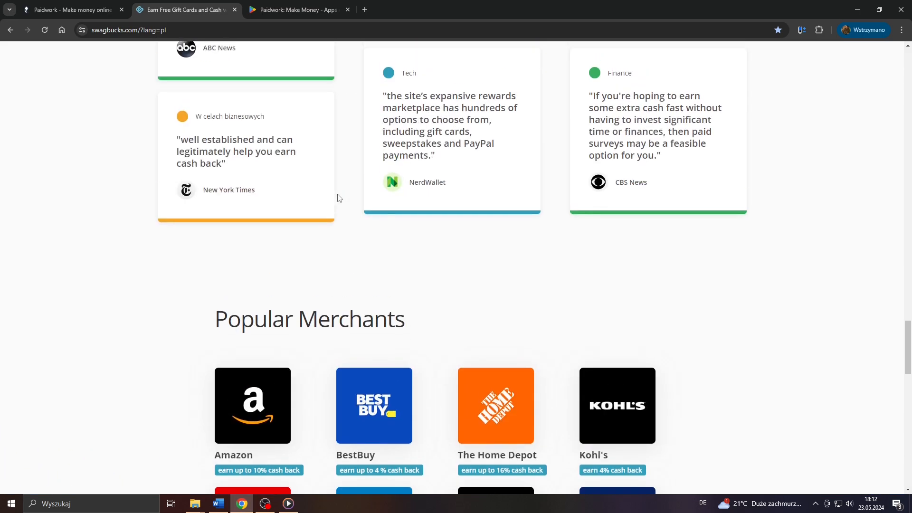
{"action": "scroll", "scroll_direction": "up", "scroll_amount": 3}
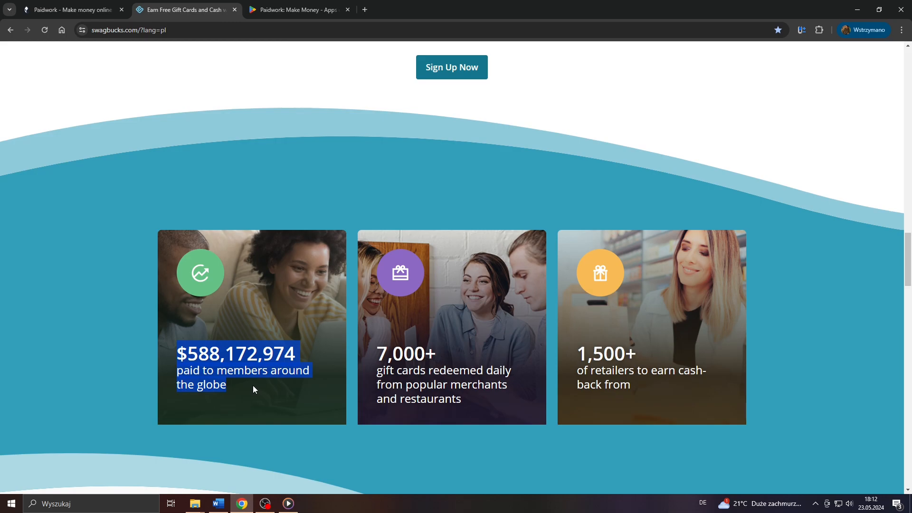
{"action": "scroll", "scroll_direction": "down", "scroll_amount": 3}
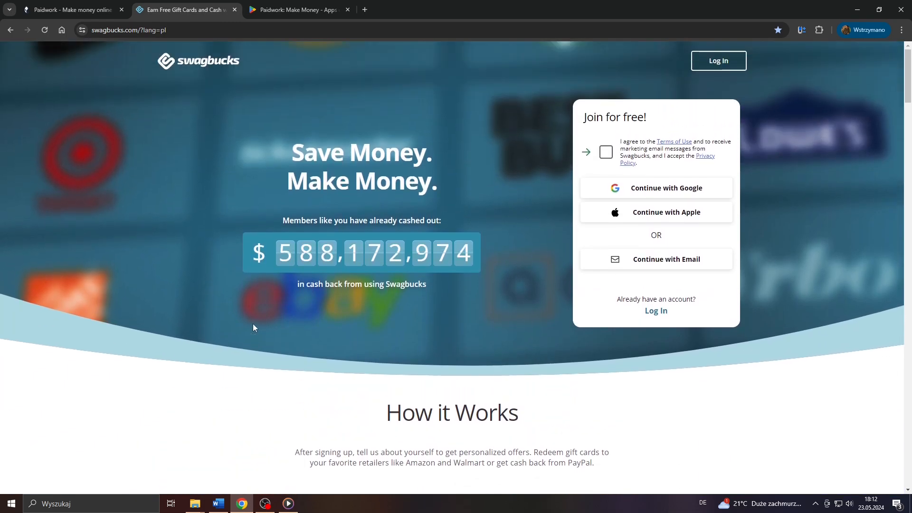
{"action": "mouse_move", "coordinate": [279, 174]}
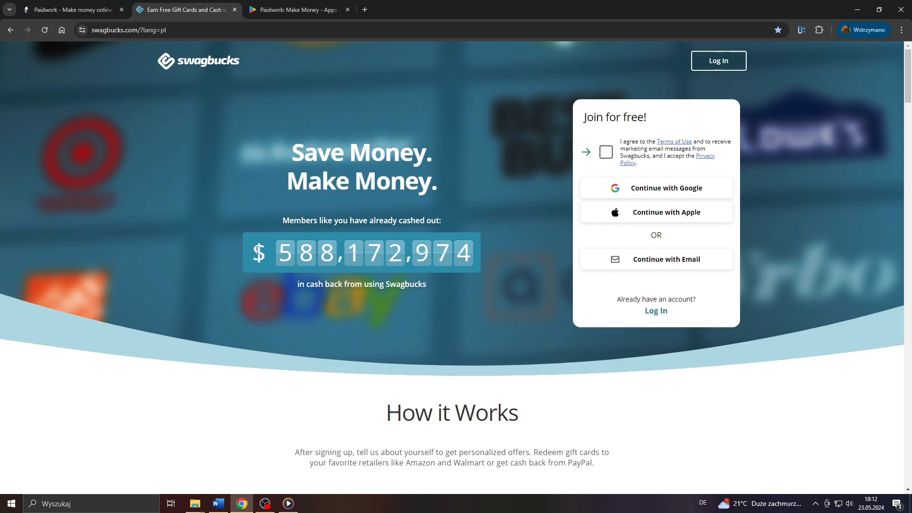
{"action": "mouse_move", "coordinate": [274, 384]}
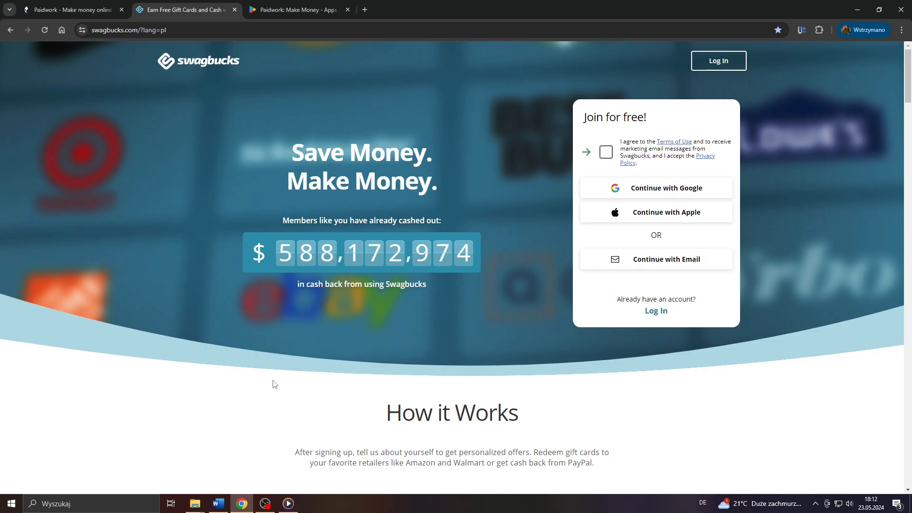